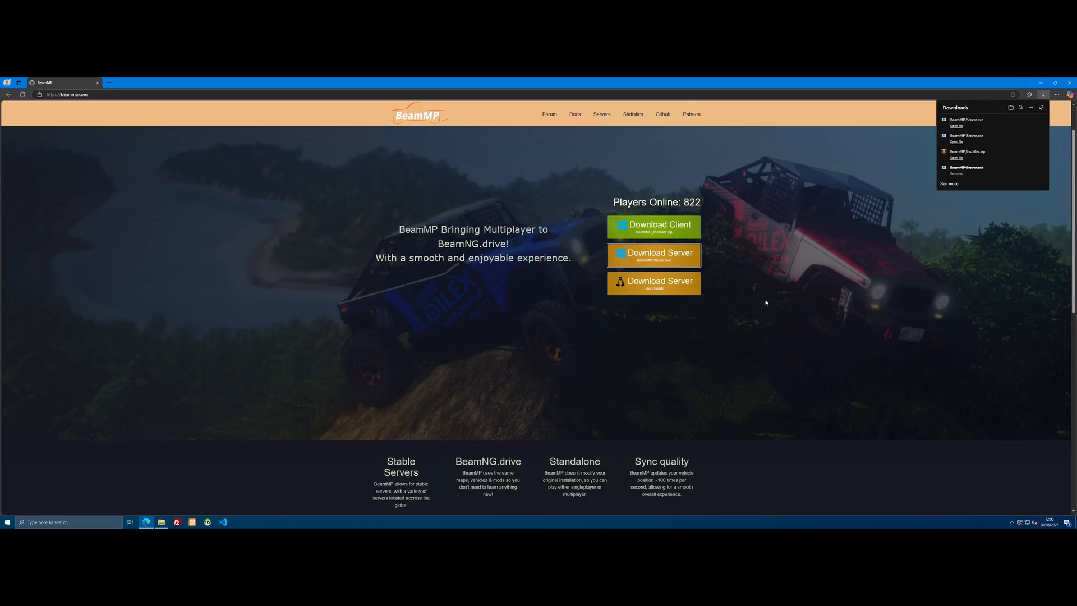
mouse_move(1005, 131)
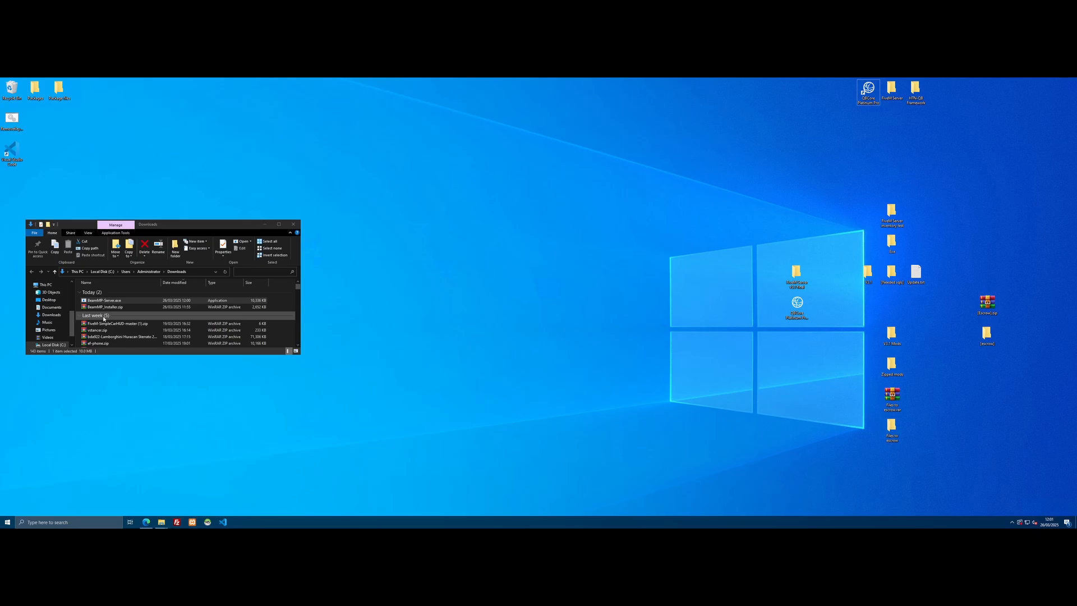
mouse_move(456, 270)
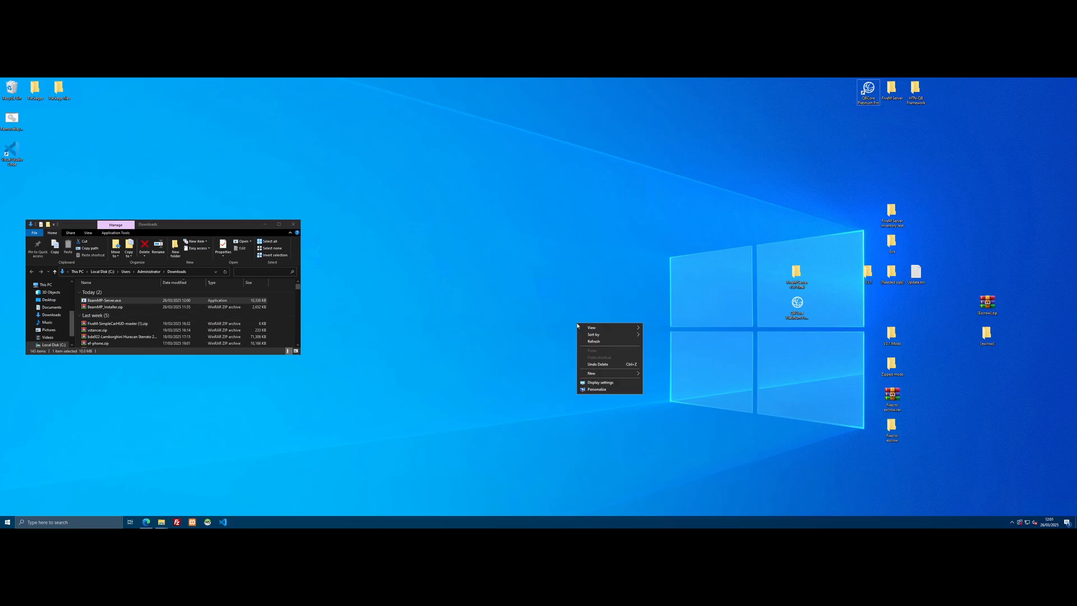
Create a desktop folder 'Beammp server' holding BeamMP-Server.exe and close the Downloads window
click(591, 372)
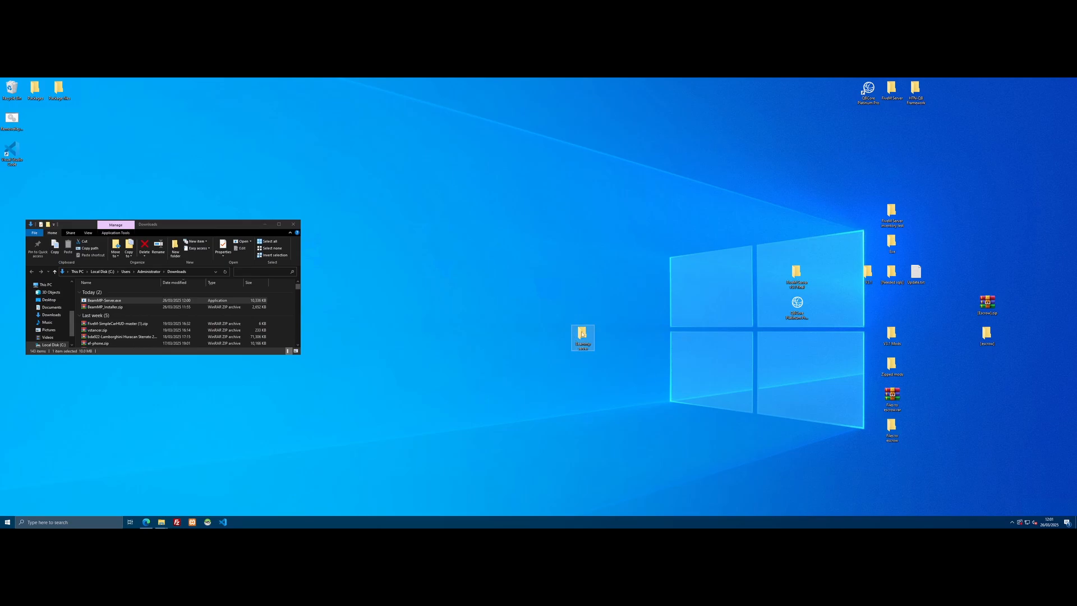
double_click(582, 336)
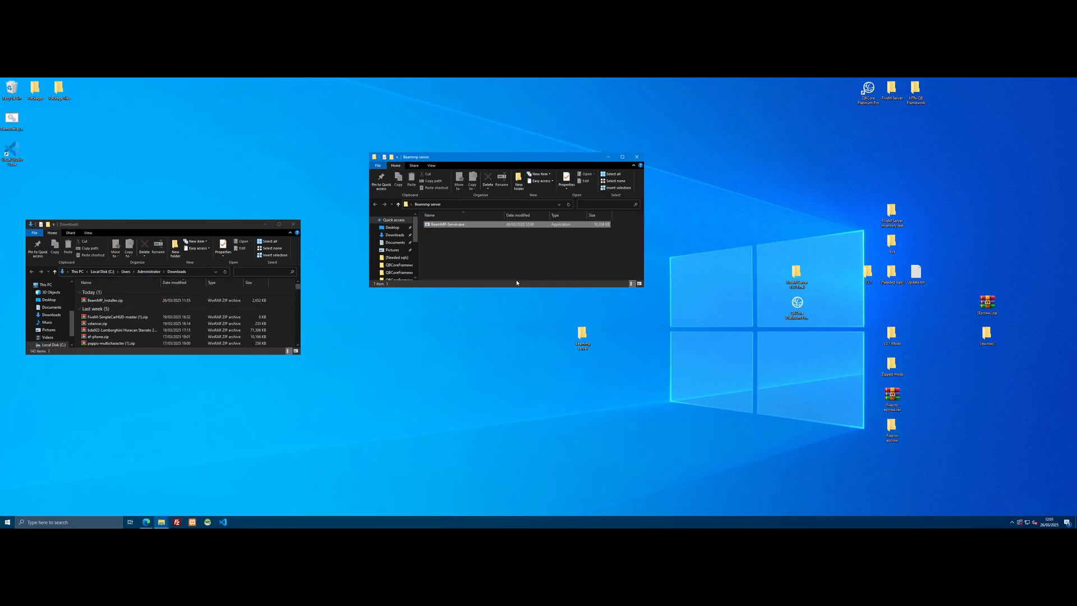
click(296, 225)
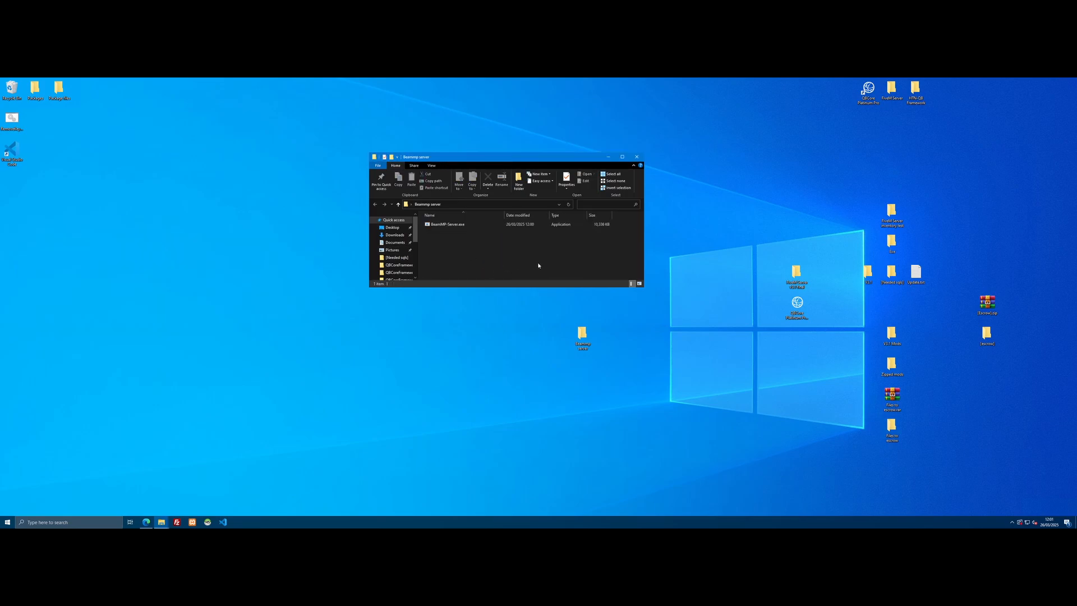
Run BeamMP-Server.exe once to generate ServerConfig.toml, then bring up that file's actions
double_click(448, 225)
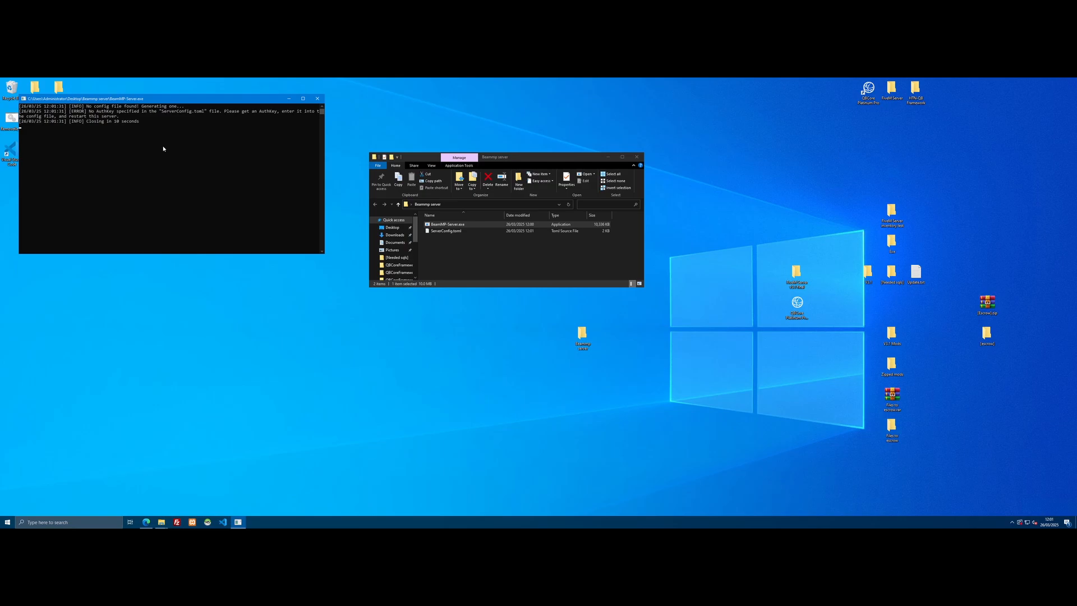
click(317, 99)
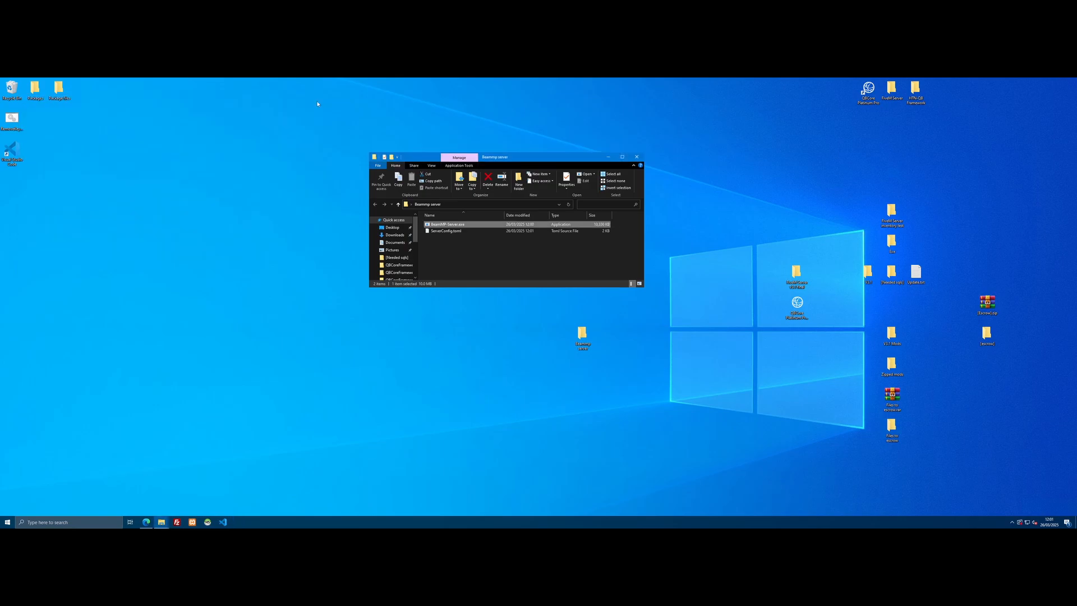
click(446, 224)
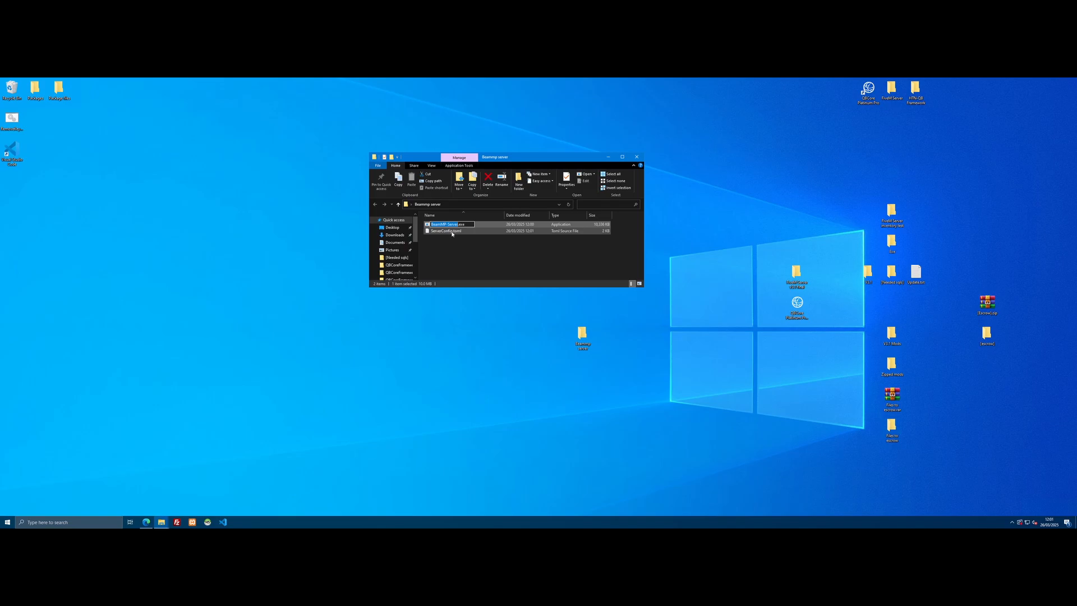
right_click(445, 232)
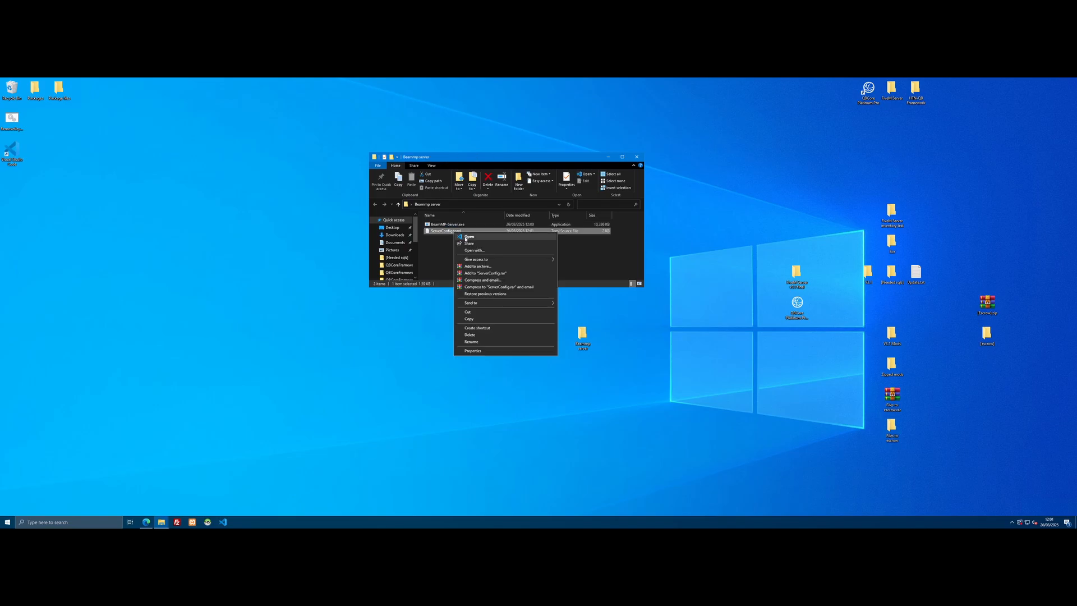
View ServerConfig.toml in VS Code with its General and Misc settings and empty AuthKey
click(469, 237)
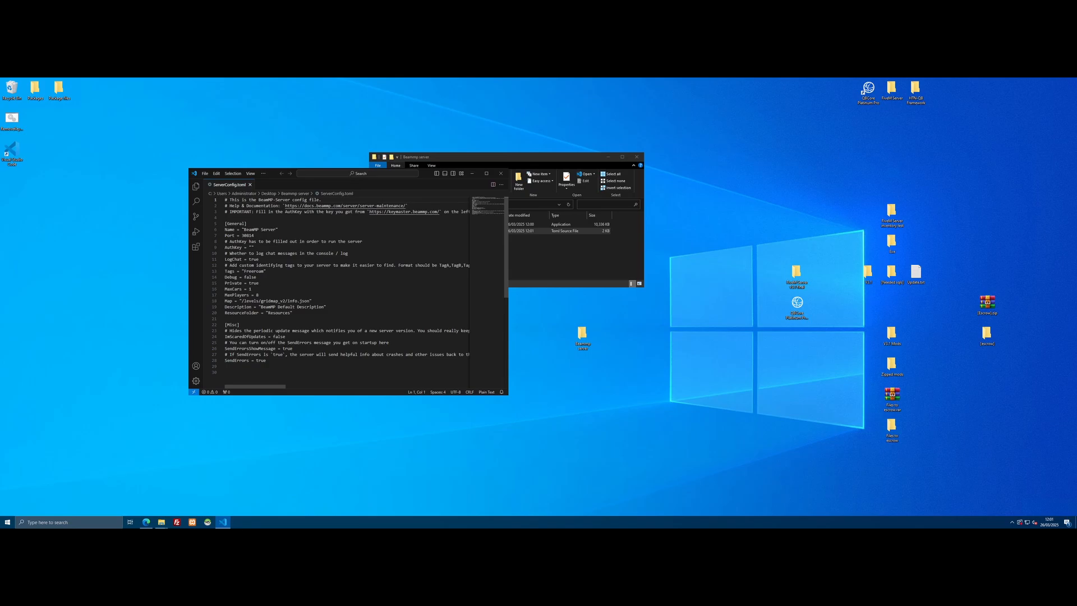
click(357, 173)
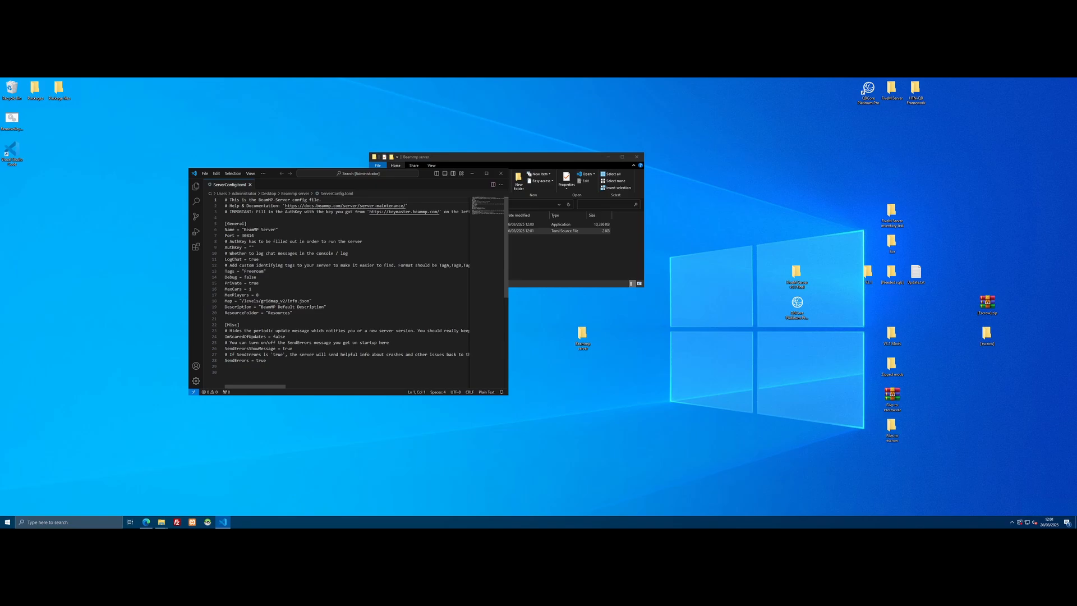
click(253, 247)
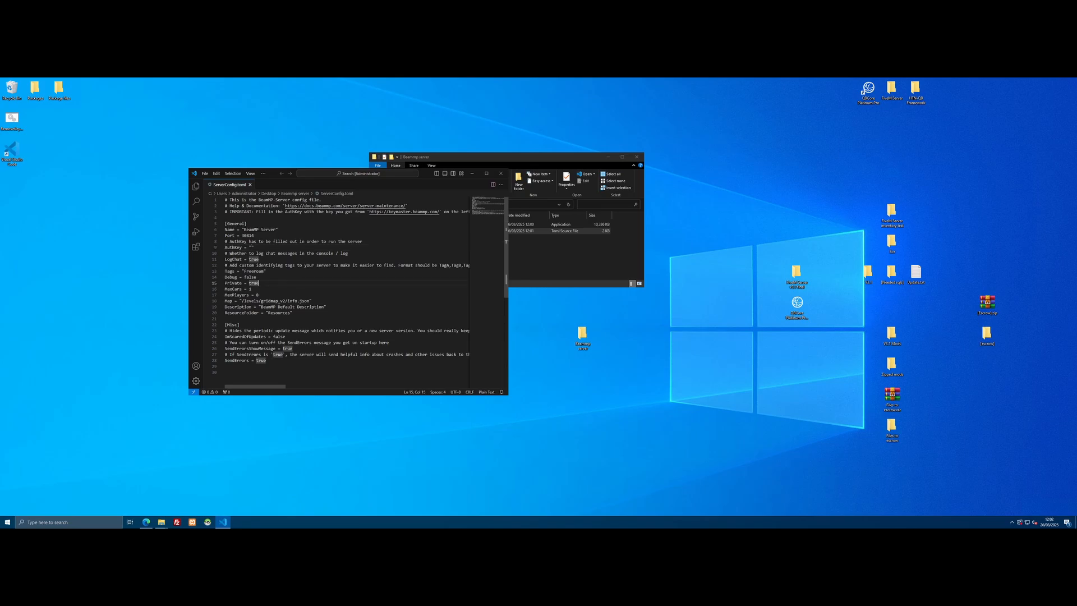
mouse_move(404, 212)
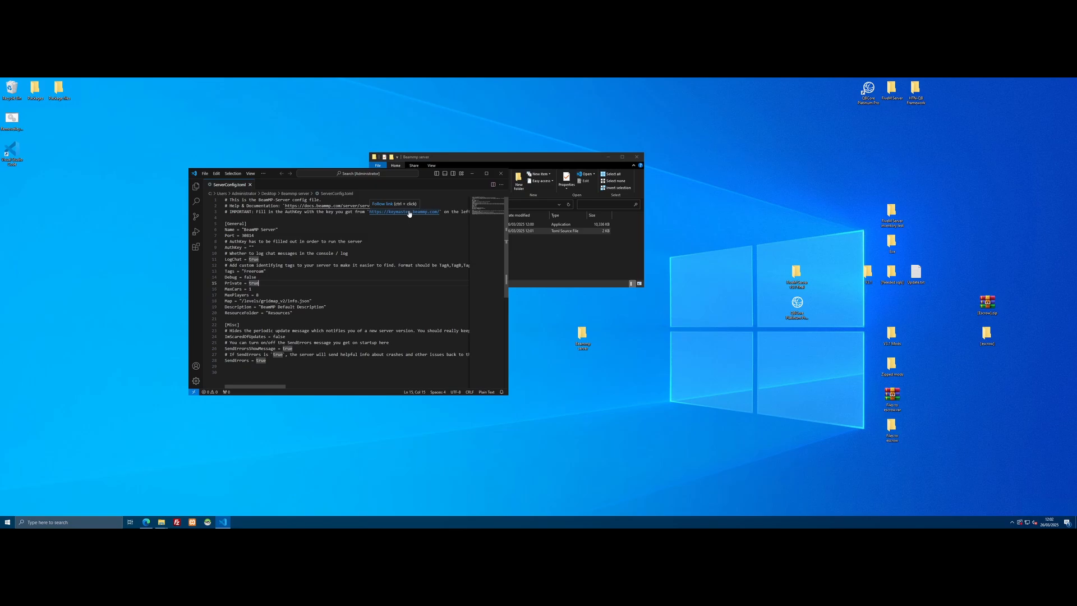
Follow the Keymaster link from the config and sign in by authorizing the Discord account
click(403, 212)
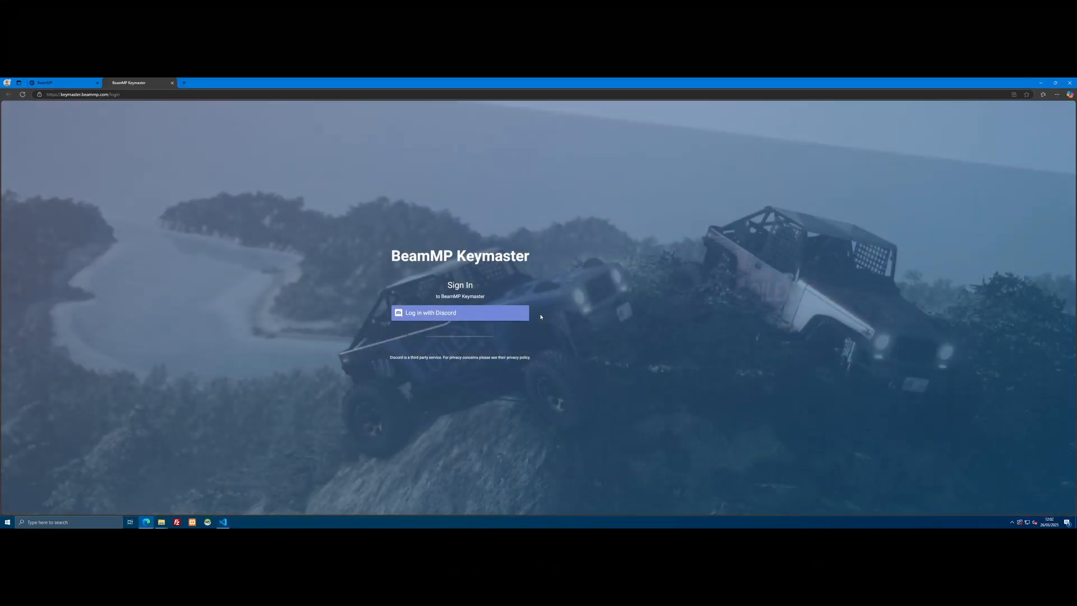
mouse_move(575, 339)
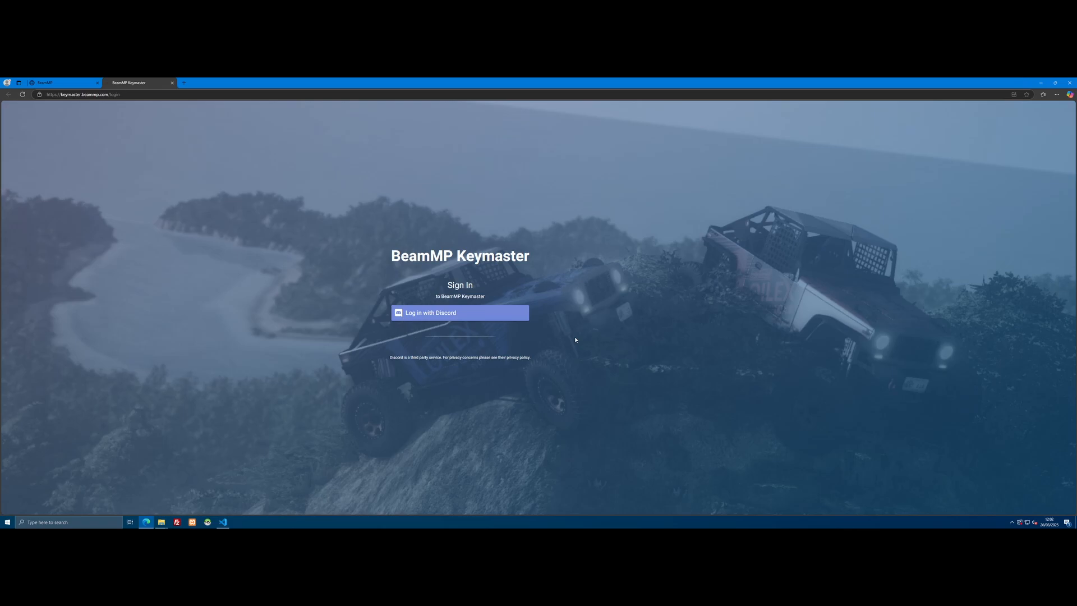
mouse_move(438, 320)
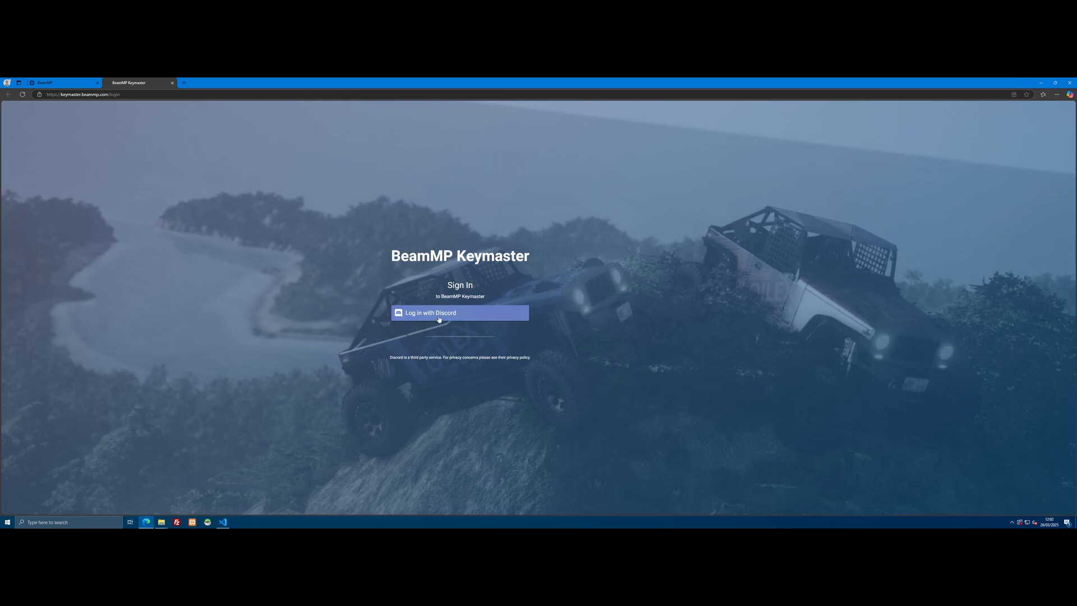
click(460, 313)
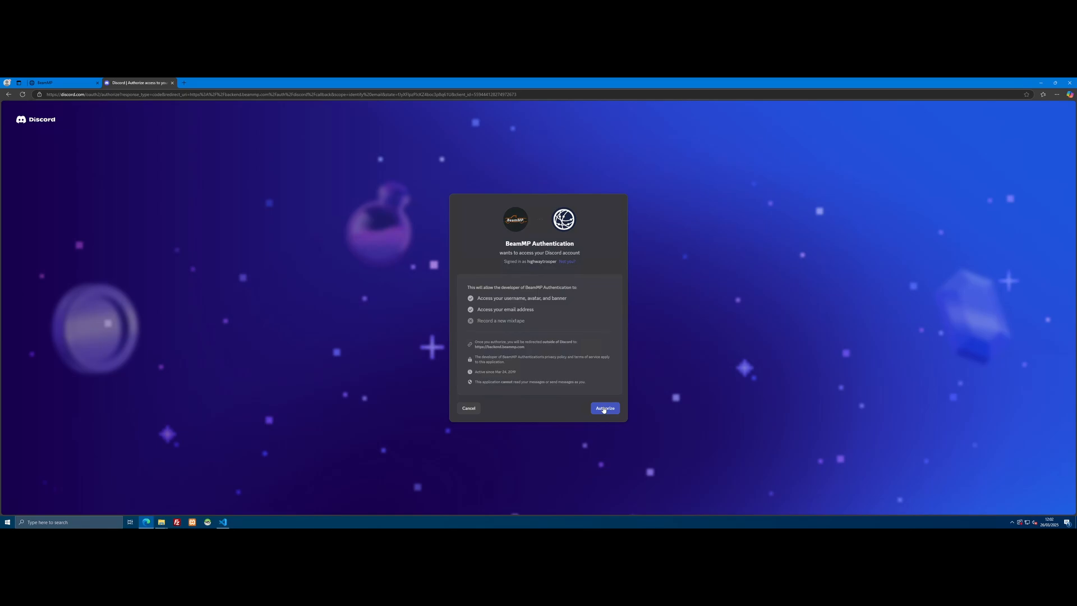
click(603, 409)
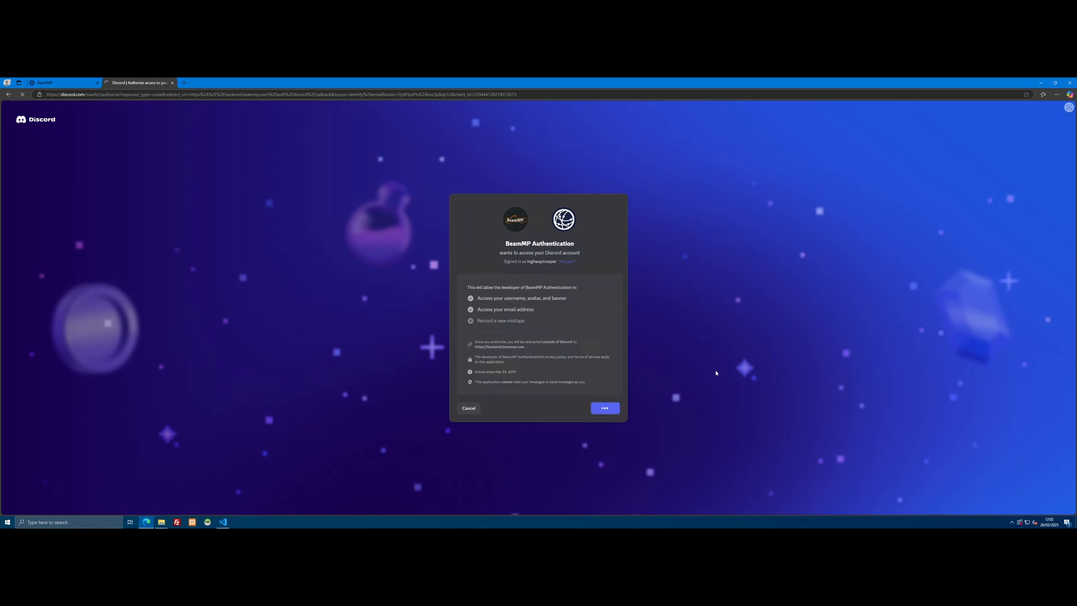
click(604, 408)
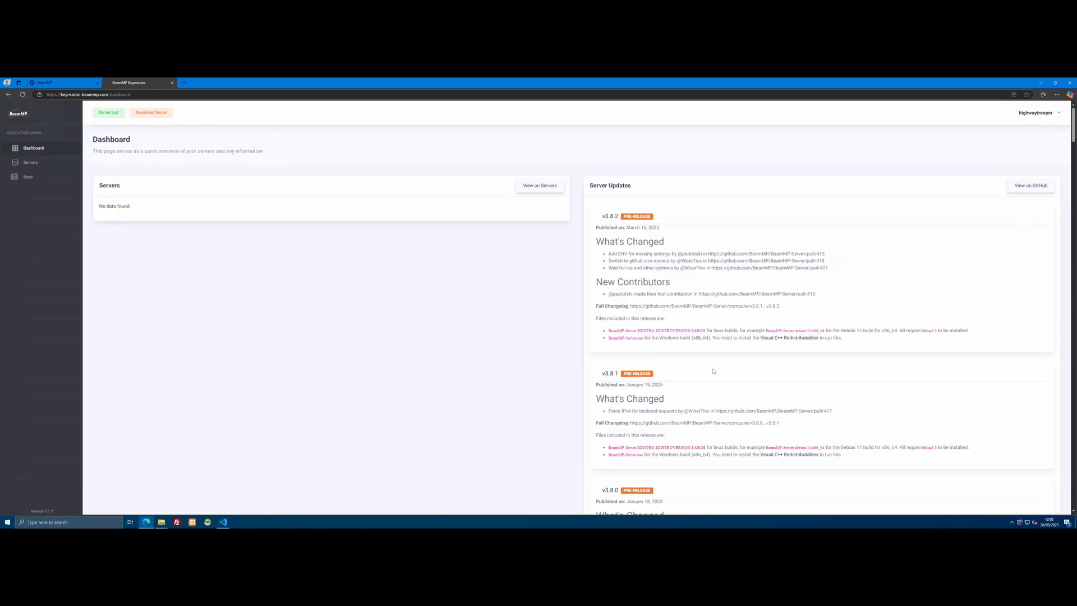
mouse_move(546, 249)
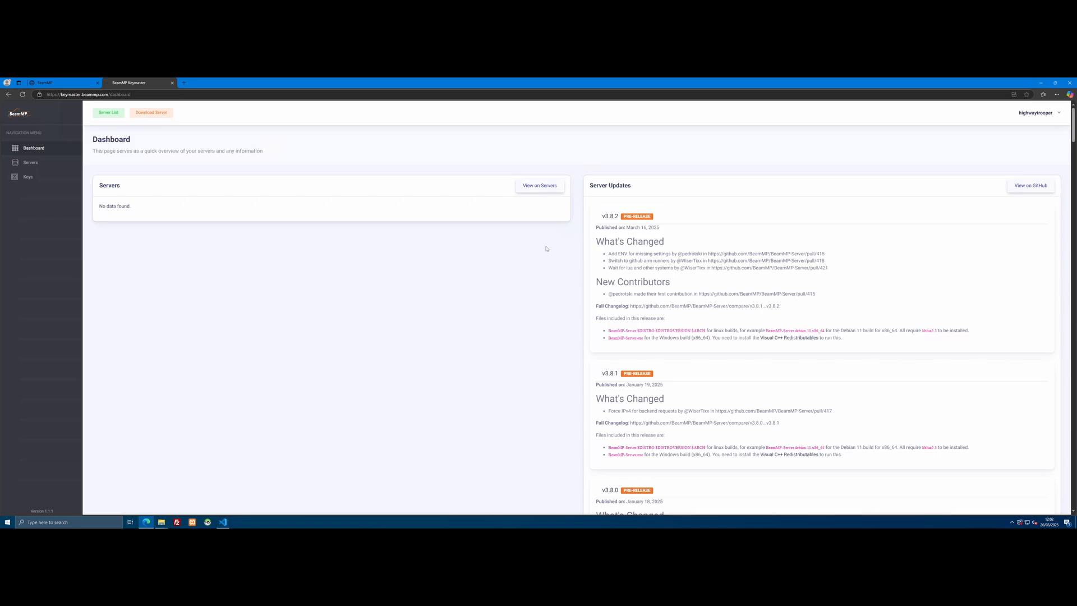
mouse_move(30, 162)
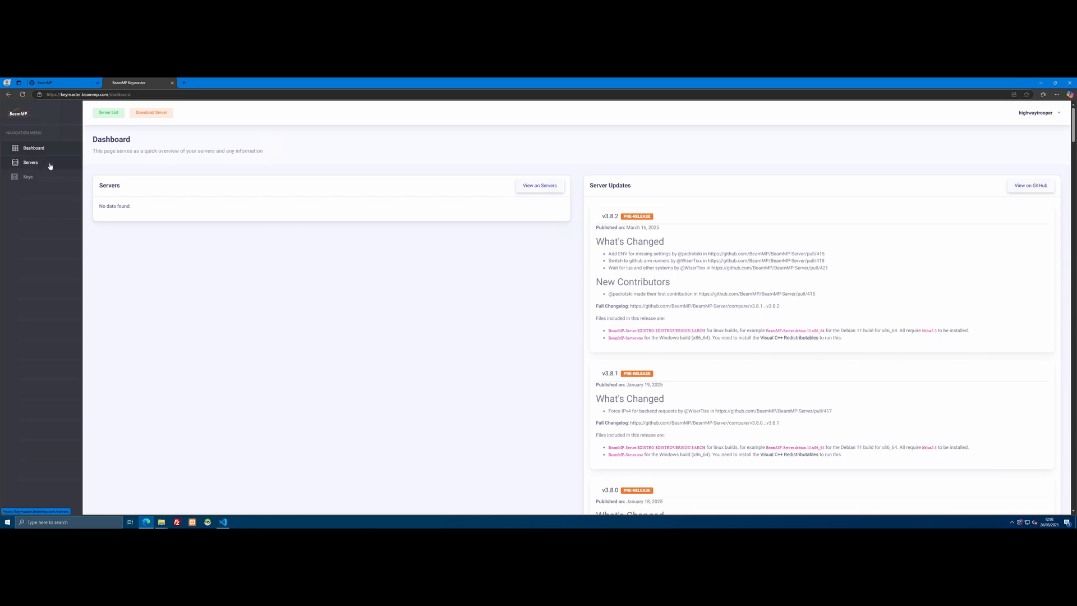
Go to the Keys page and copy the first server's AuthKey to the clipboard
click(28, 176)
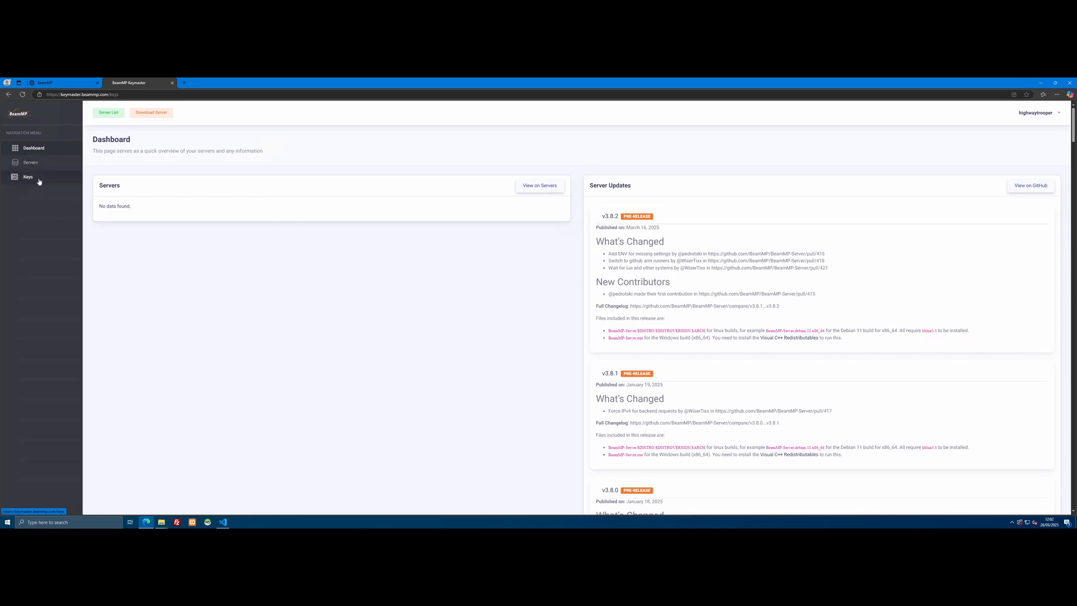
click(27, 176)
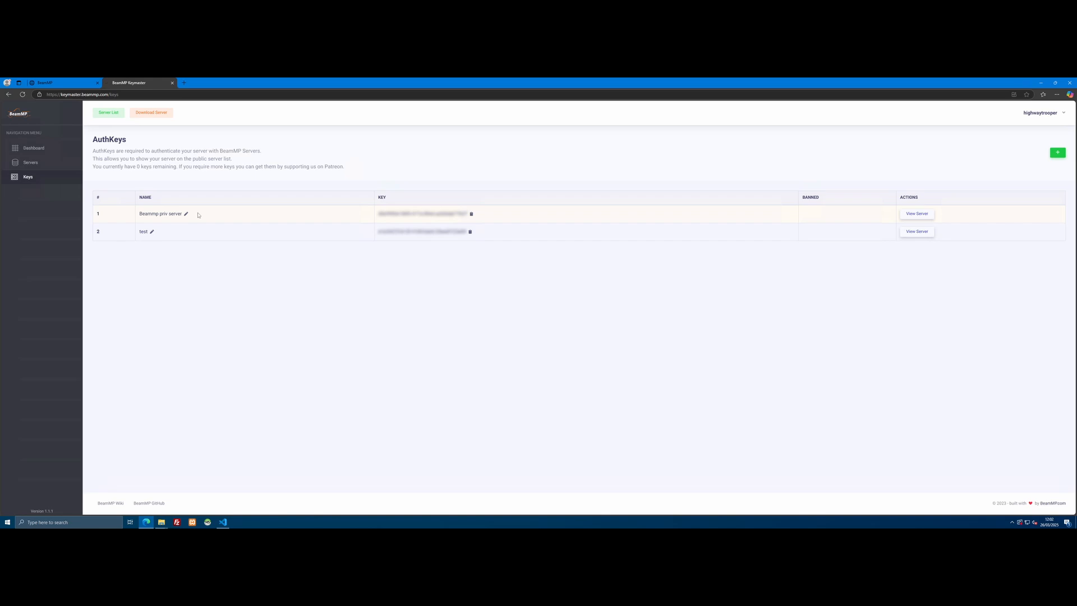
mouse_move(1034, 155)
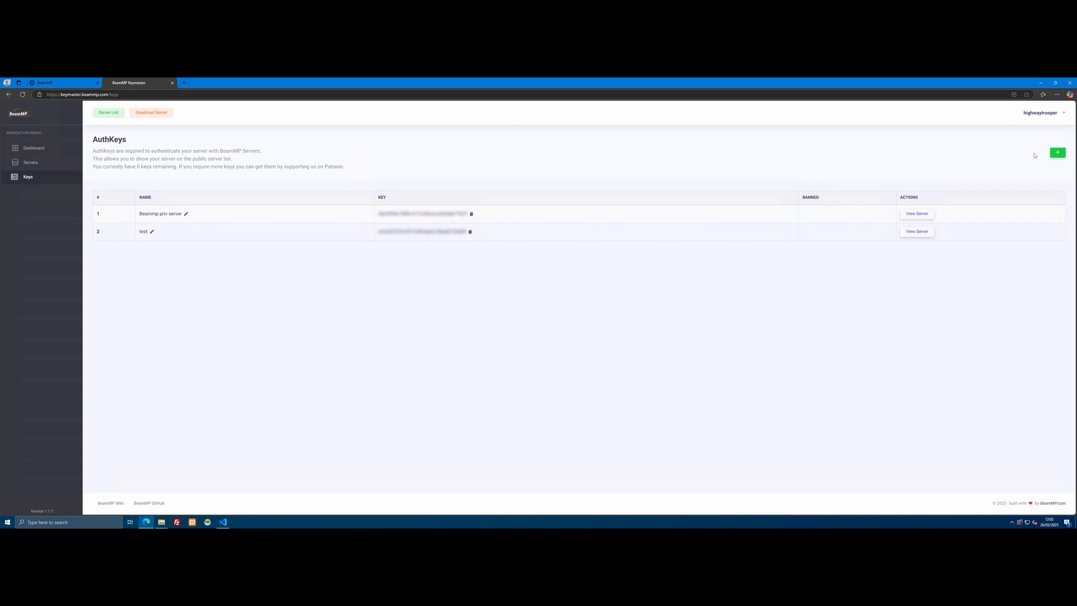
mouse_move(1058, 153)
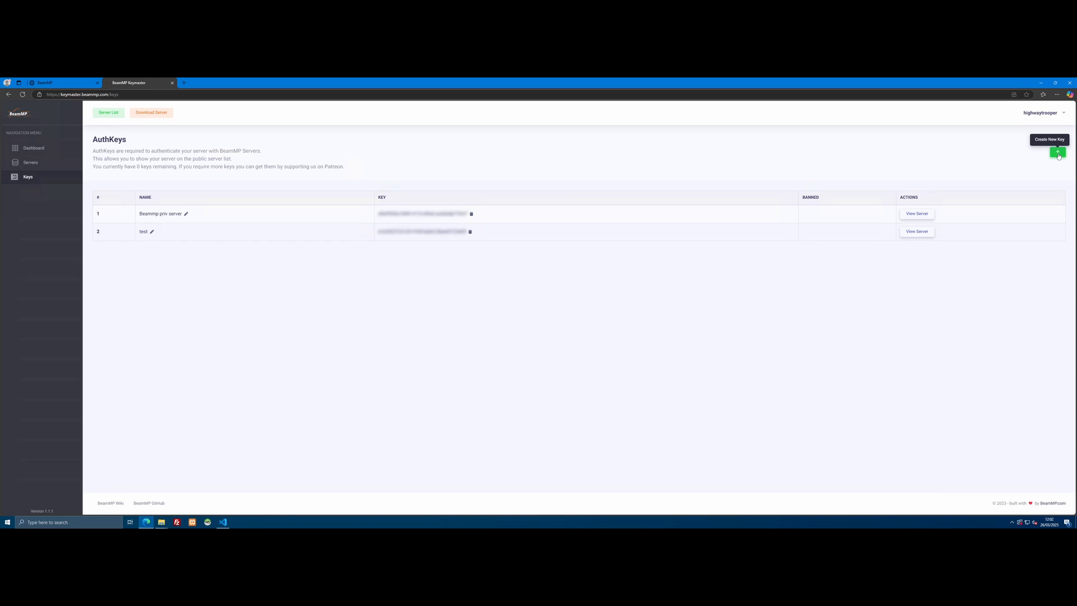
mouse_move(473, 267)
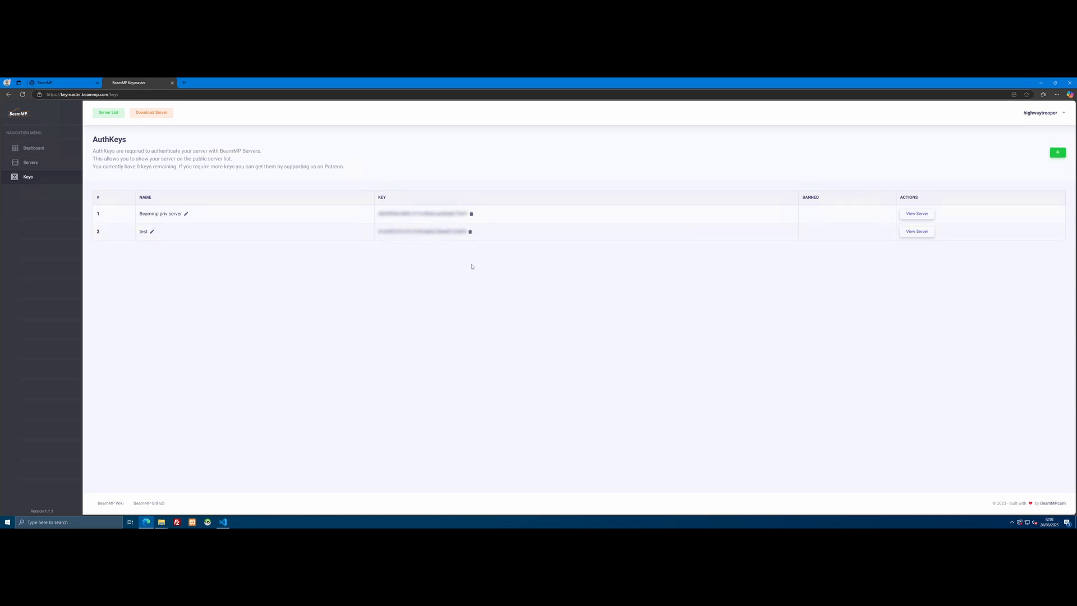
mouse_move(674, 329)
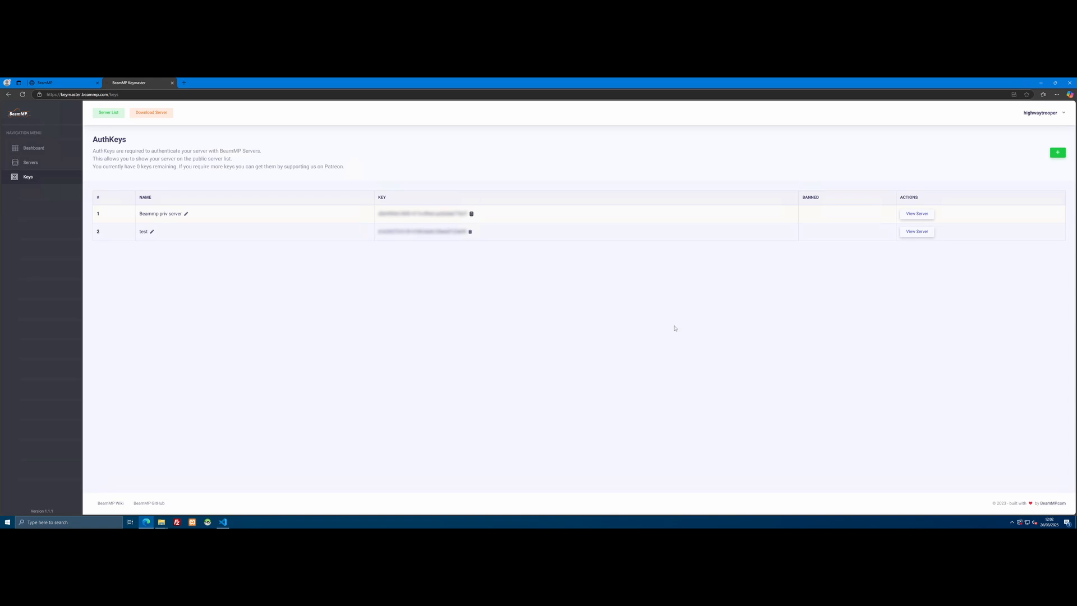
mouse_move(471, 213)
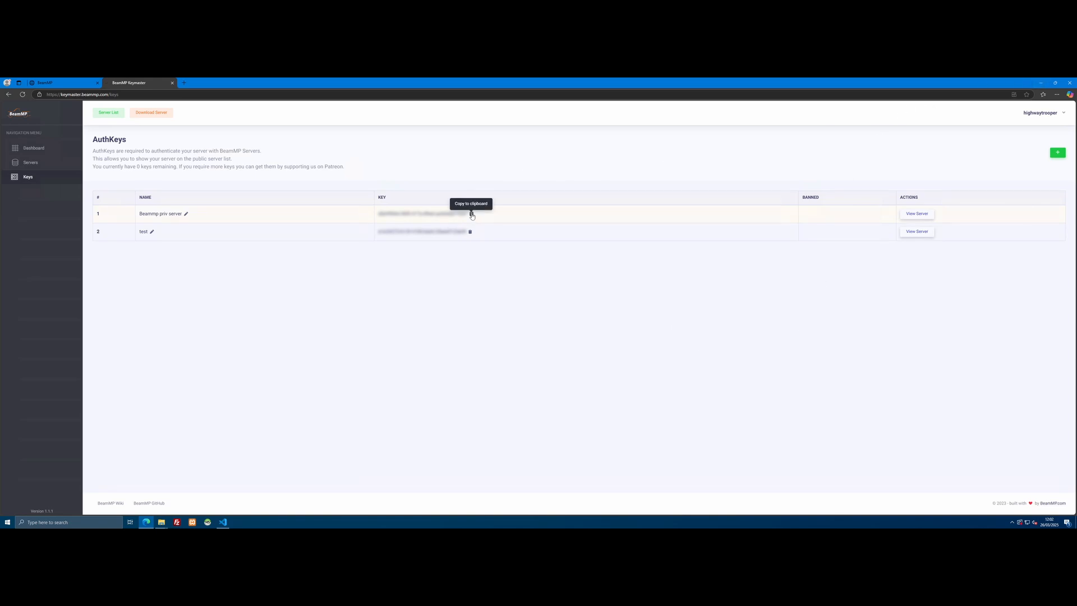
click(470, 214)
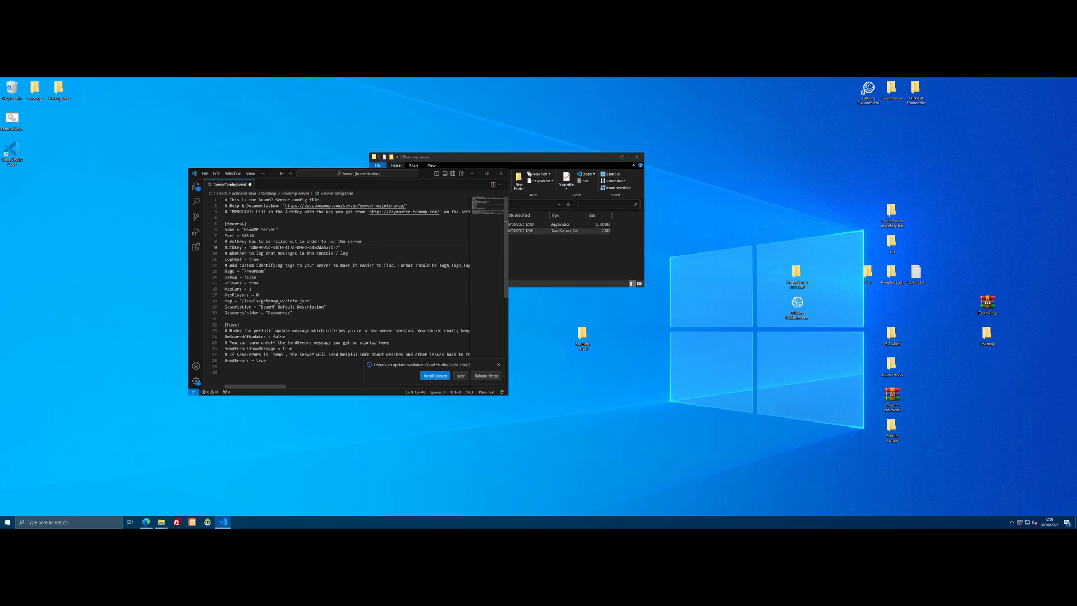
Replace the default server Name value with 'beamp' in ServerConfig.toml
click(226, 317)
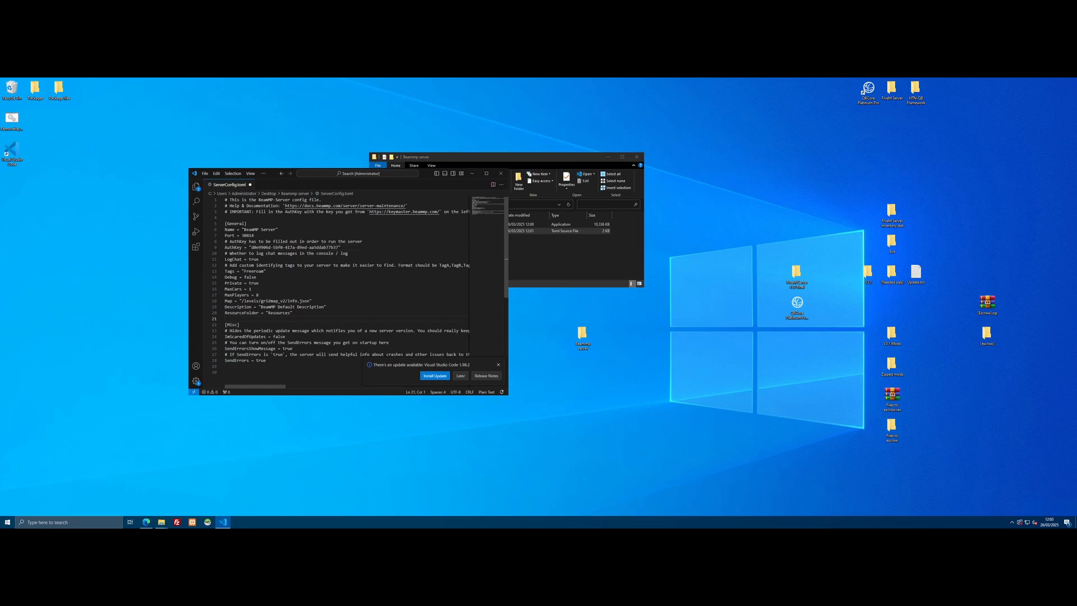
click(246, 228)
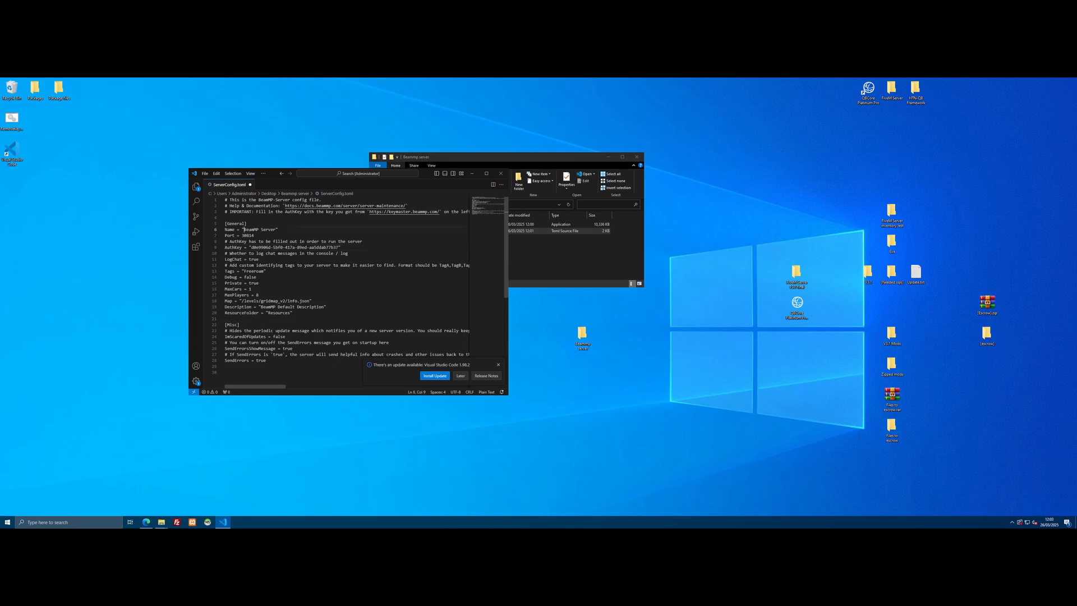
double_click(259, 229)
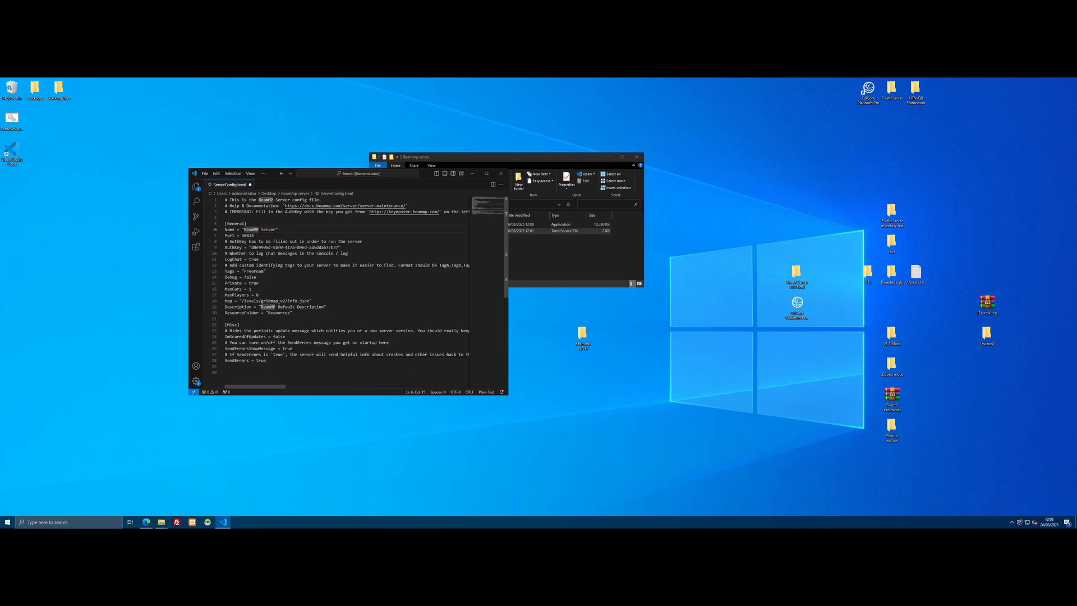
double_click(259, 229)
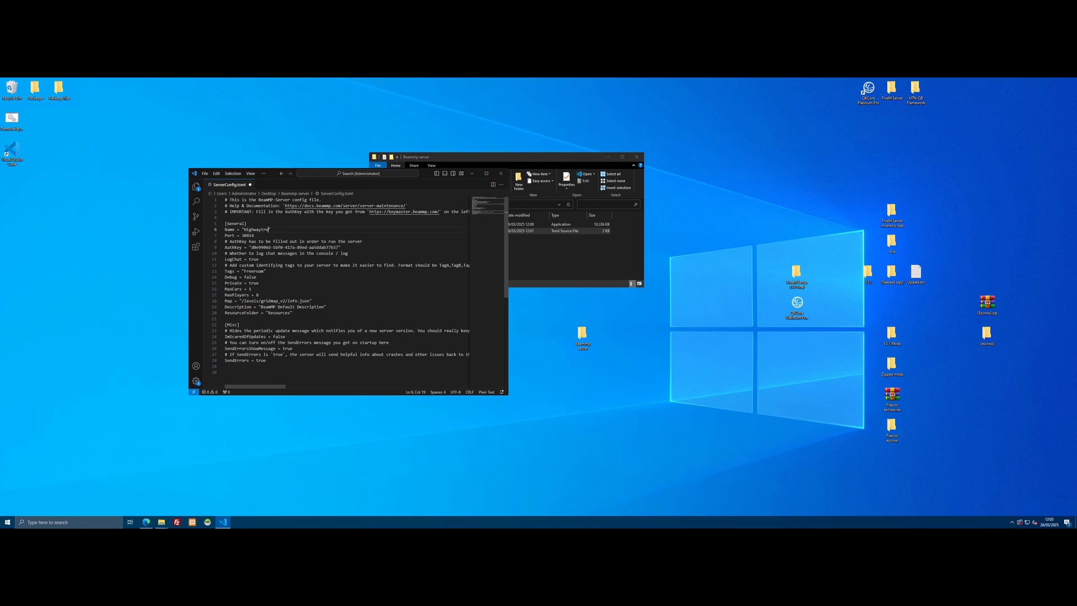
text(beamp)
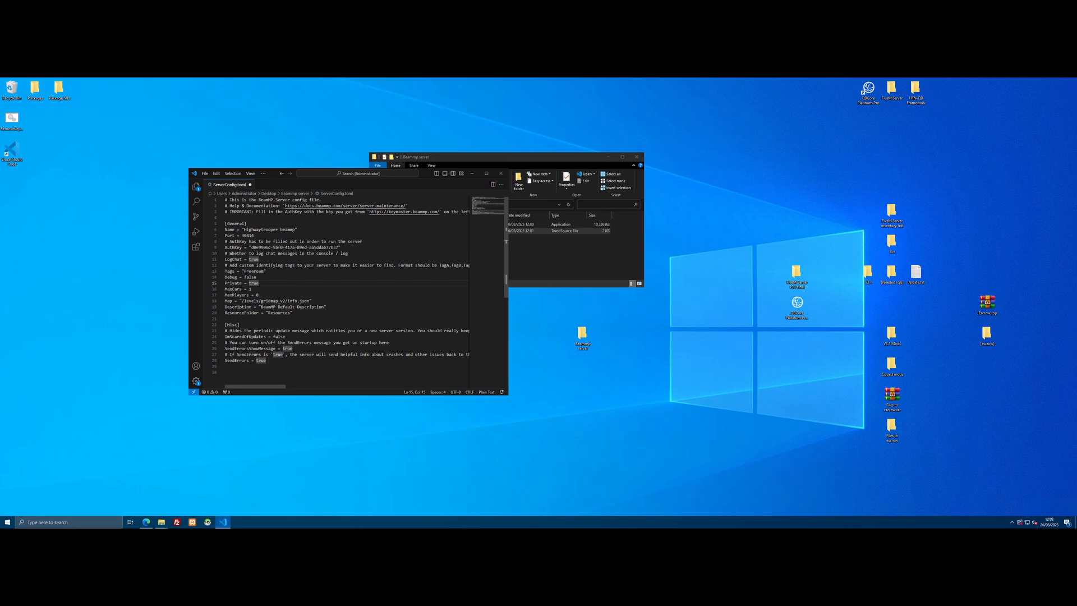
Review MaxCars, MaxPlayers, AuthKey and Description, then close the editor
click(251, 288)
text(6)
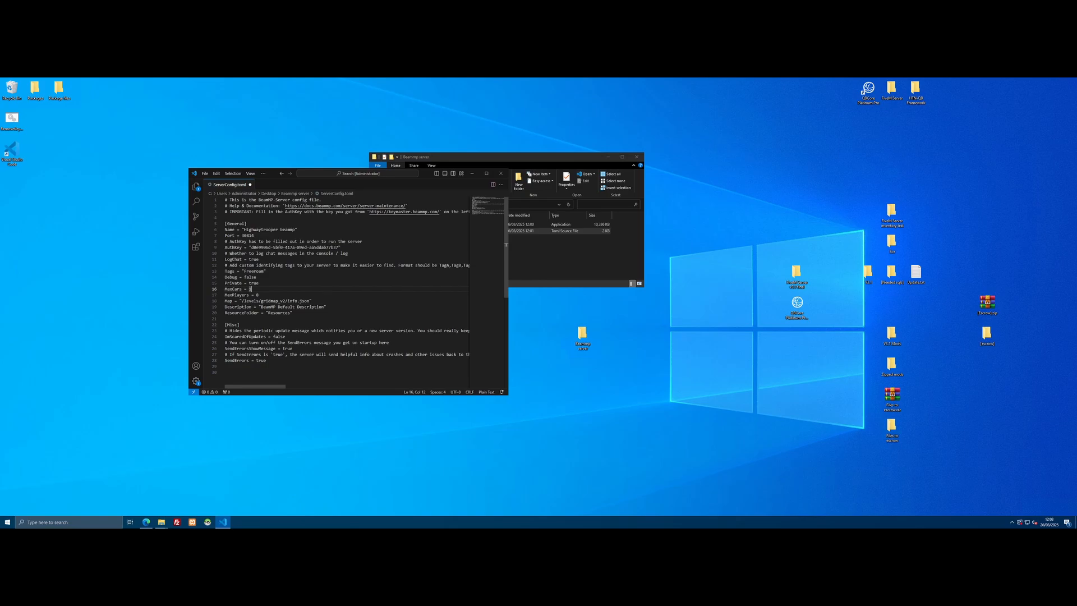
click(253, 294)
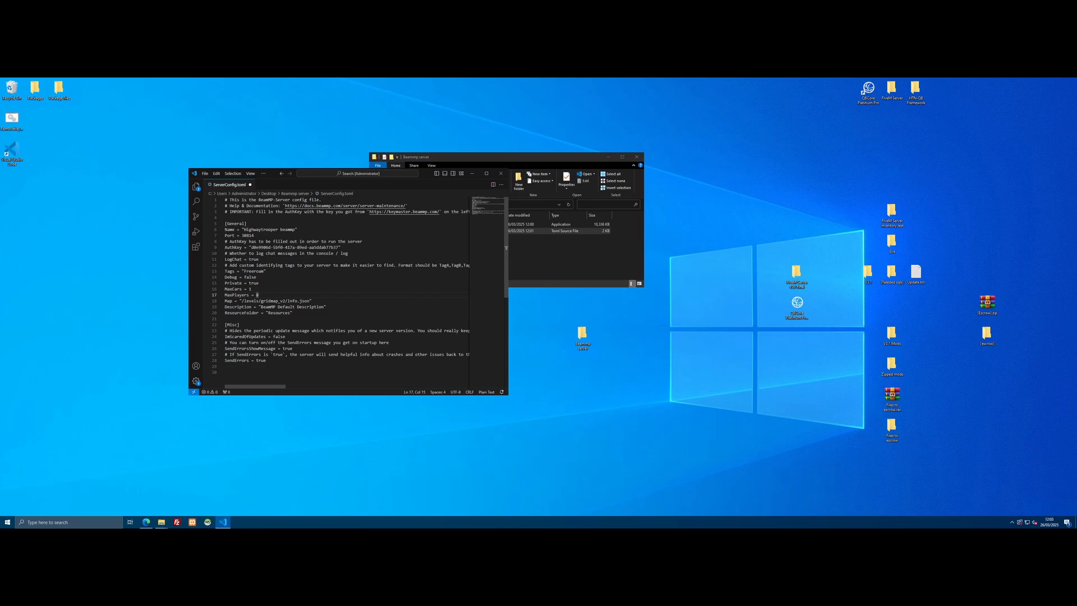
click(303, 301)
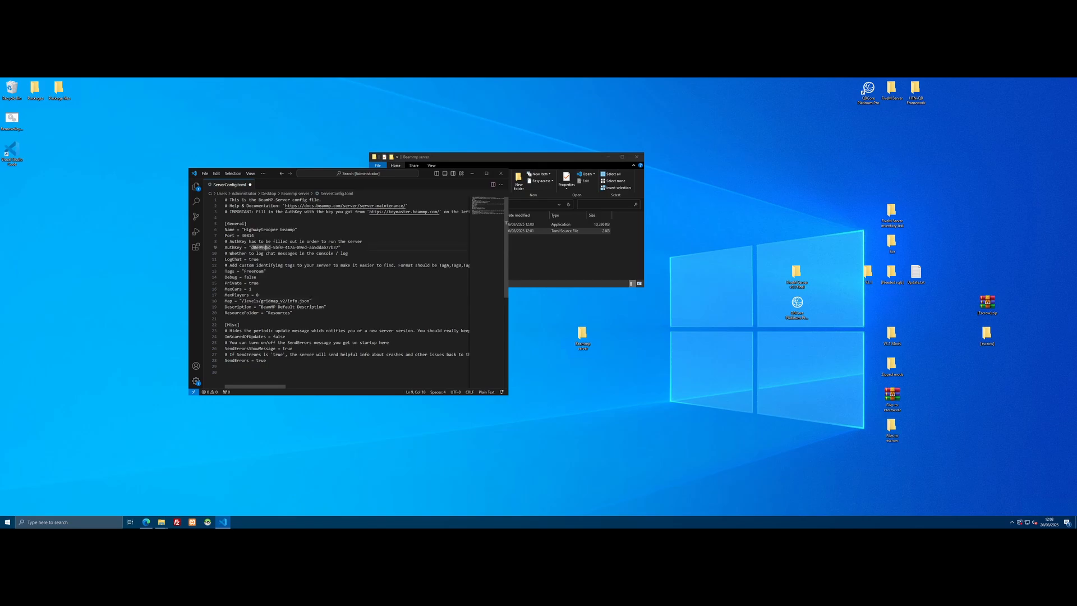
click(326, 306)
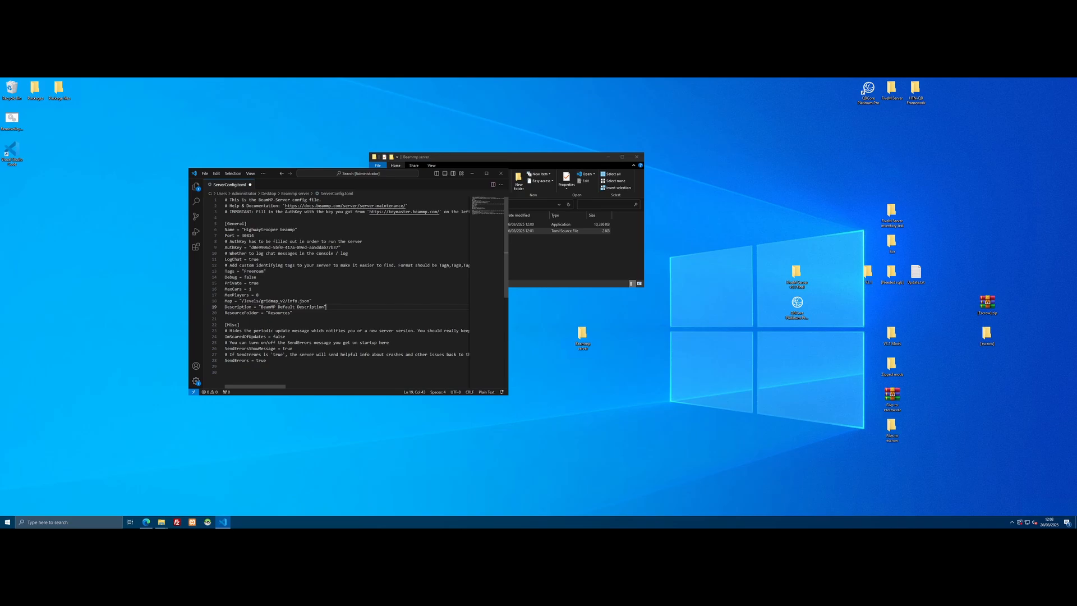
click(204, 173)
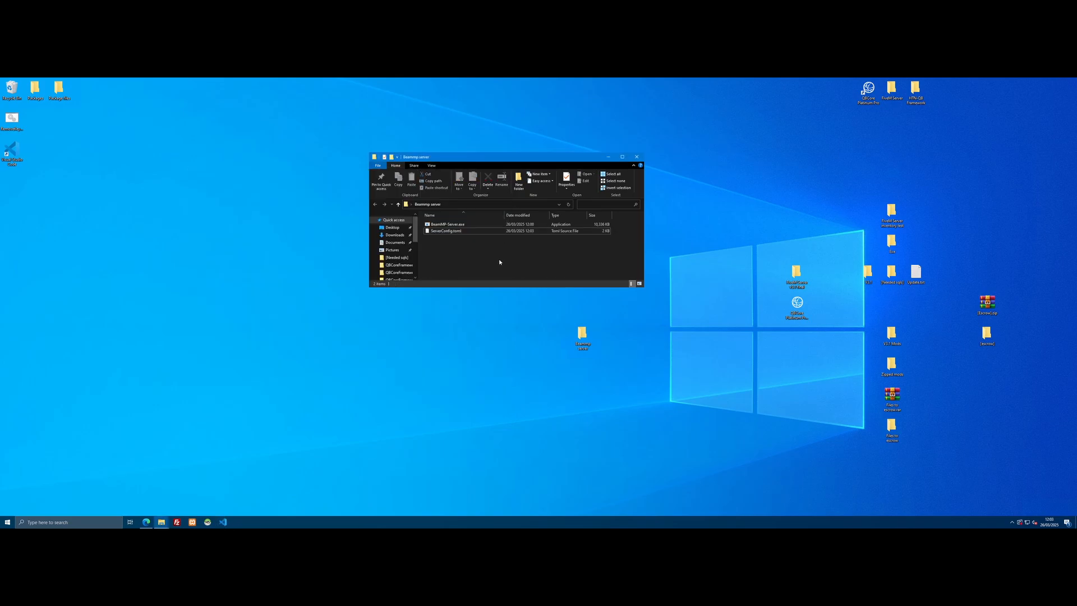
Launch BeamMP-Server.exe so the console reports all systems started and Resources appears
double_click(448, 225)
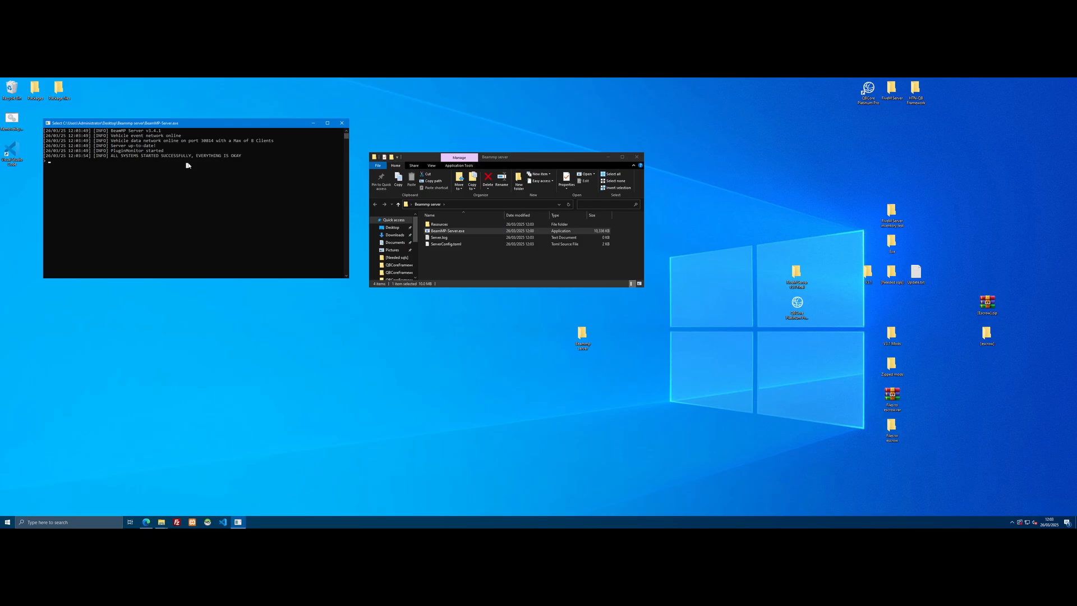
click(448, 230)
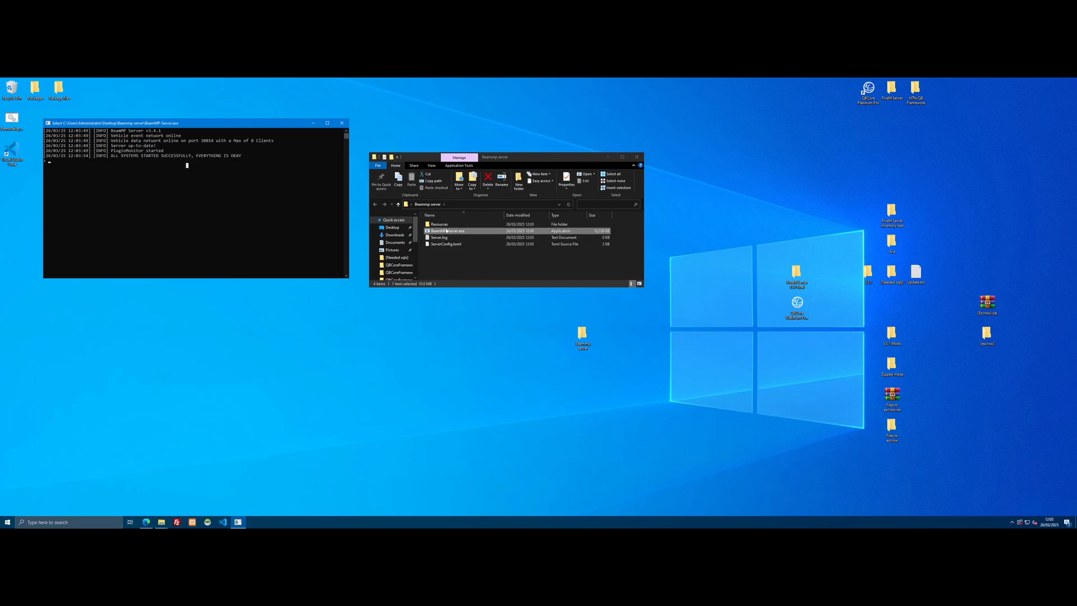
click(440, 224)
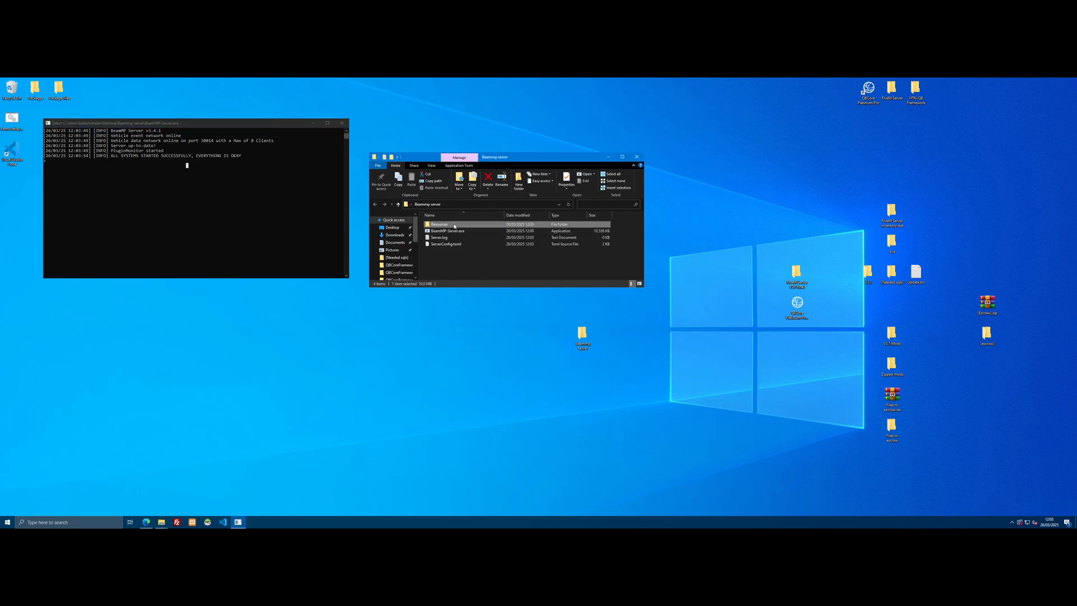
click(474, 259)
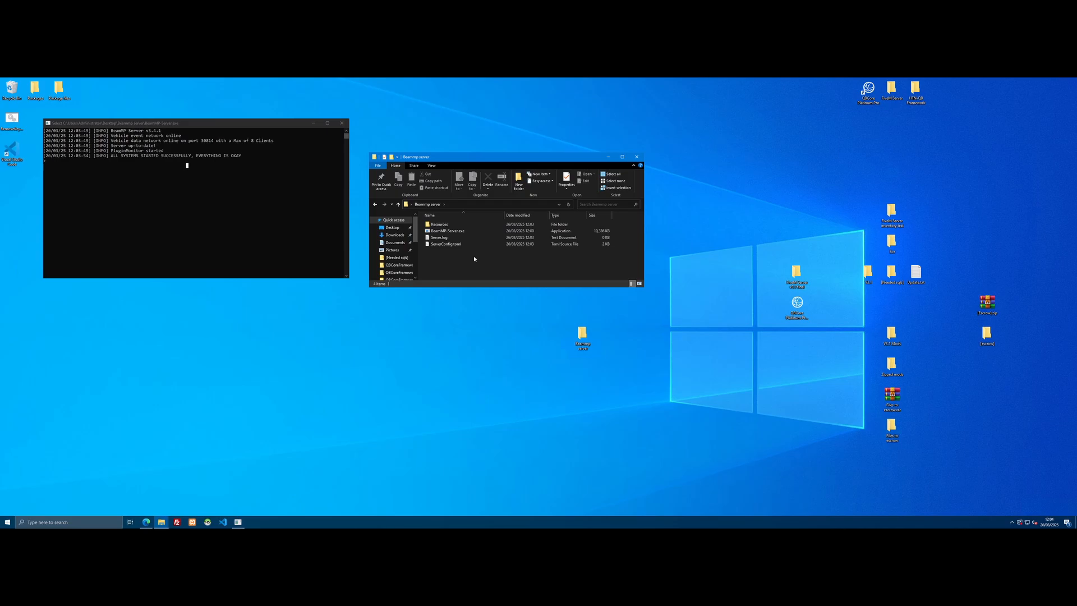
mouse_move(473, 259)
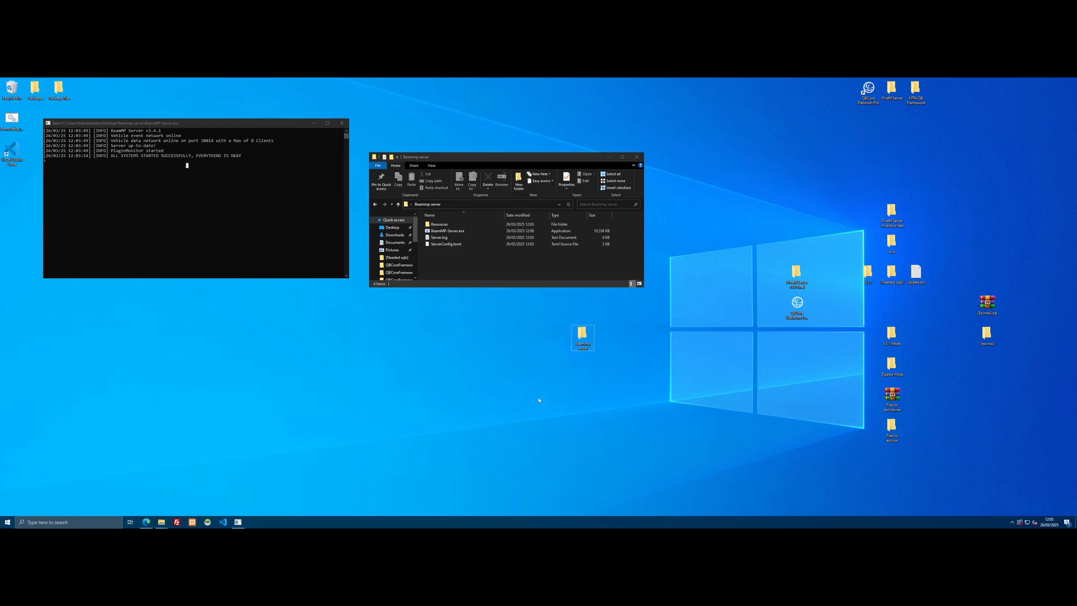
mouse_move(473, 389)
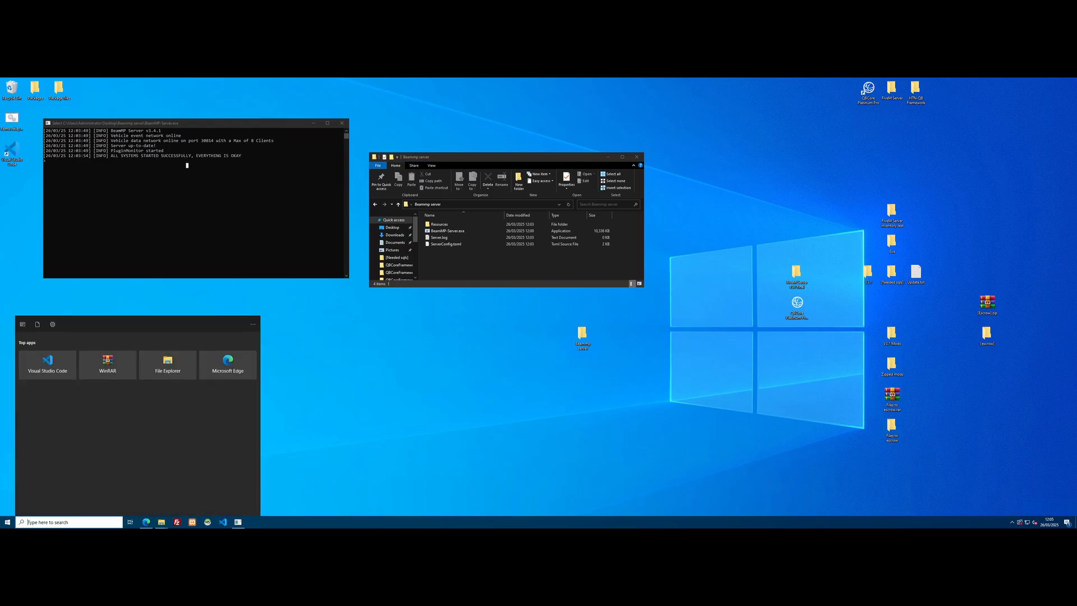
Search 'fir' and launch Windows Defender Firewall with Advanced Security
text(fir)
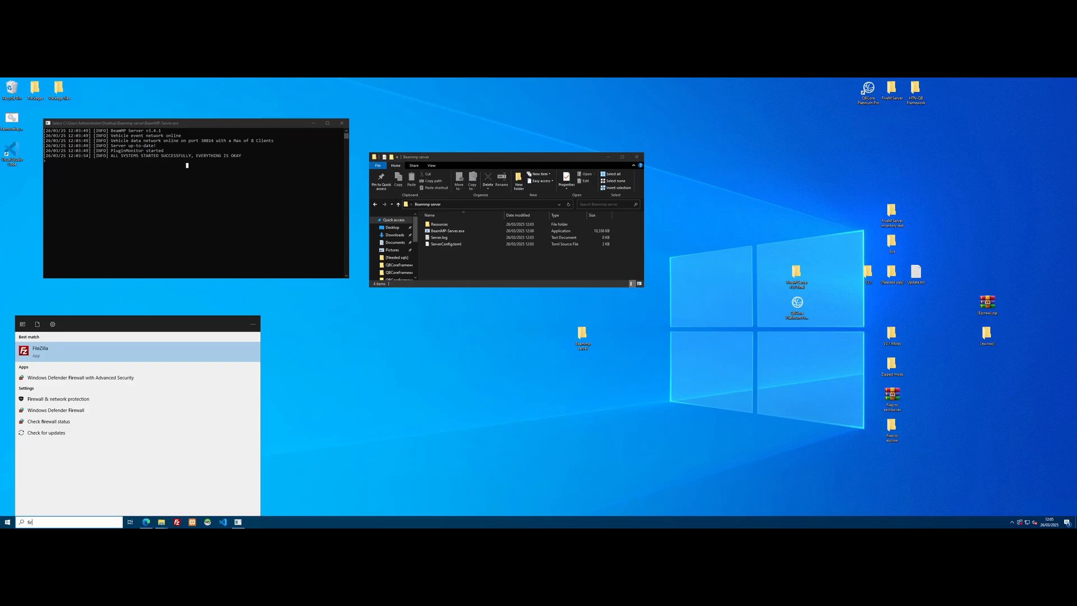
mouse_move(80, 377)
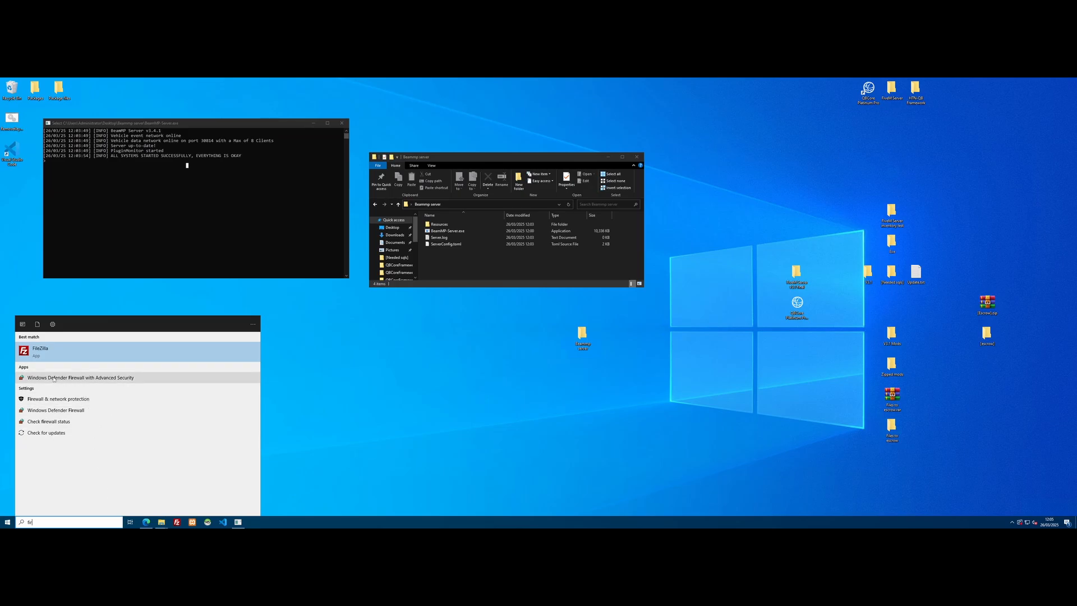
click(81, 377)
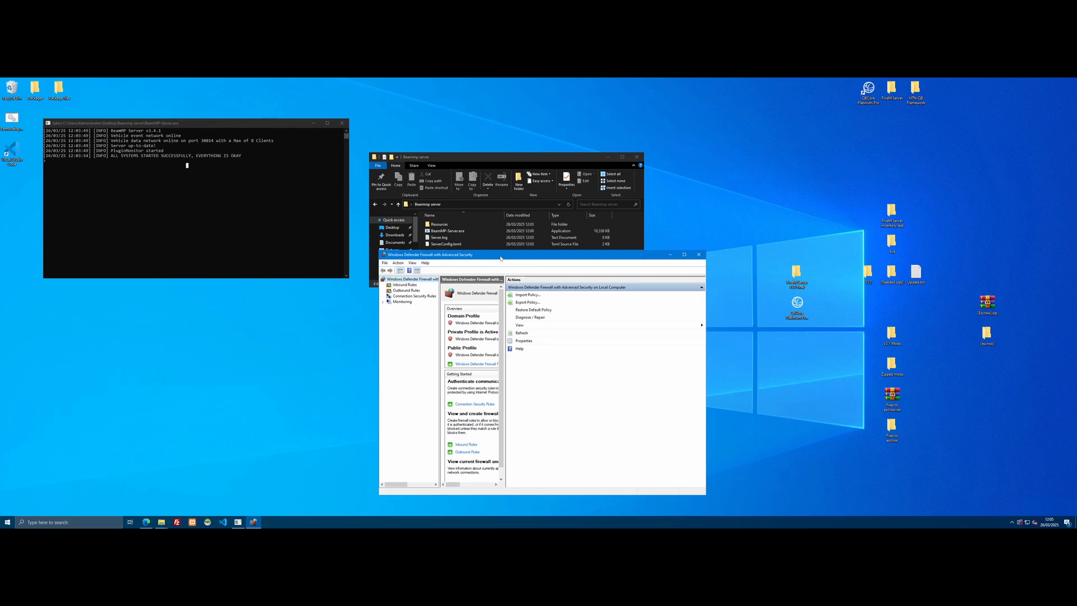
Start a new port-based inbound rule and look up the server's port in its console
click(405, 284)
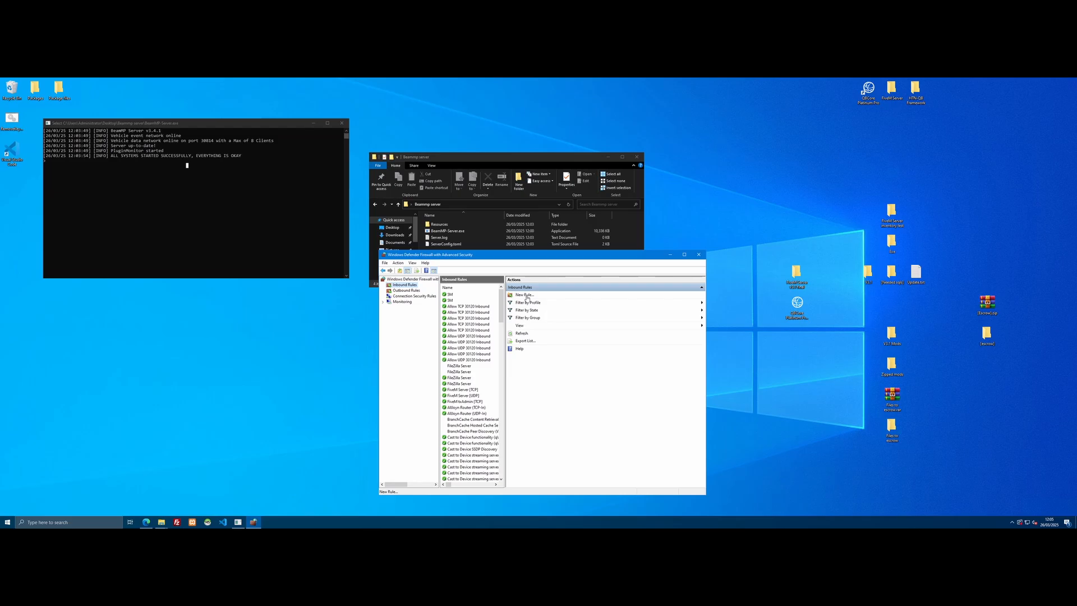
click(524, 295)
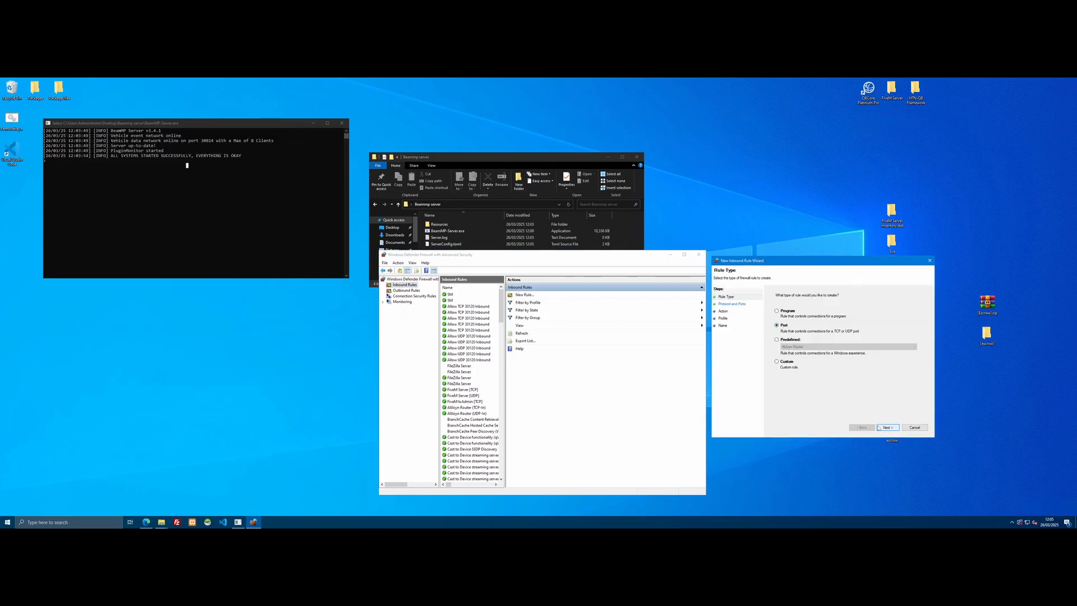
click(886, 427)
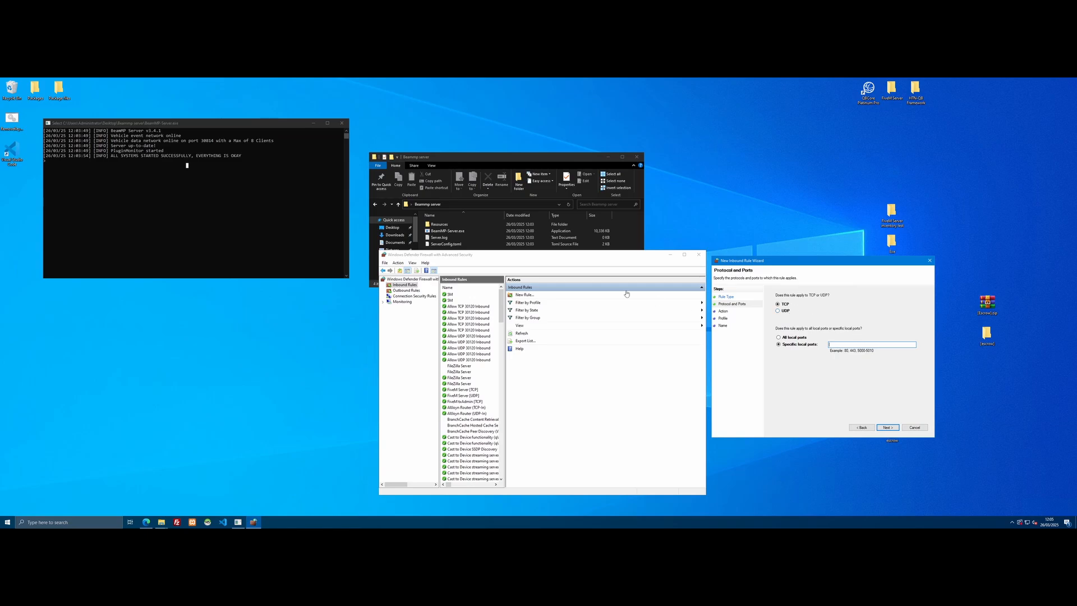
click(446, 243)
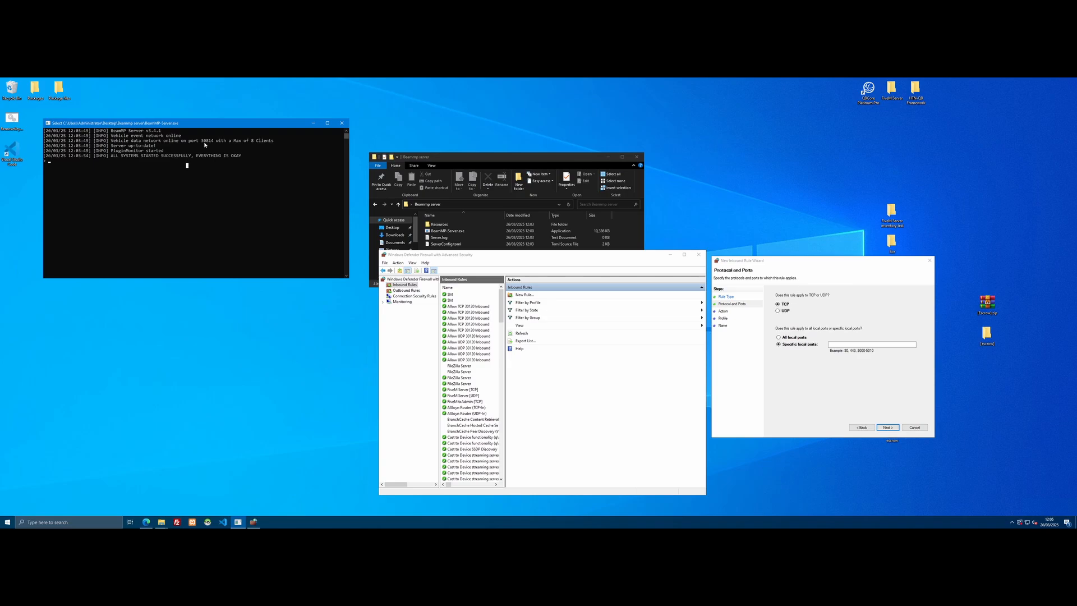
mouse_move(732, 359)
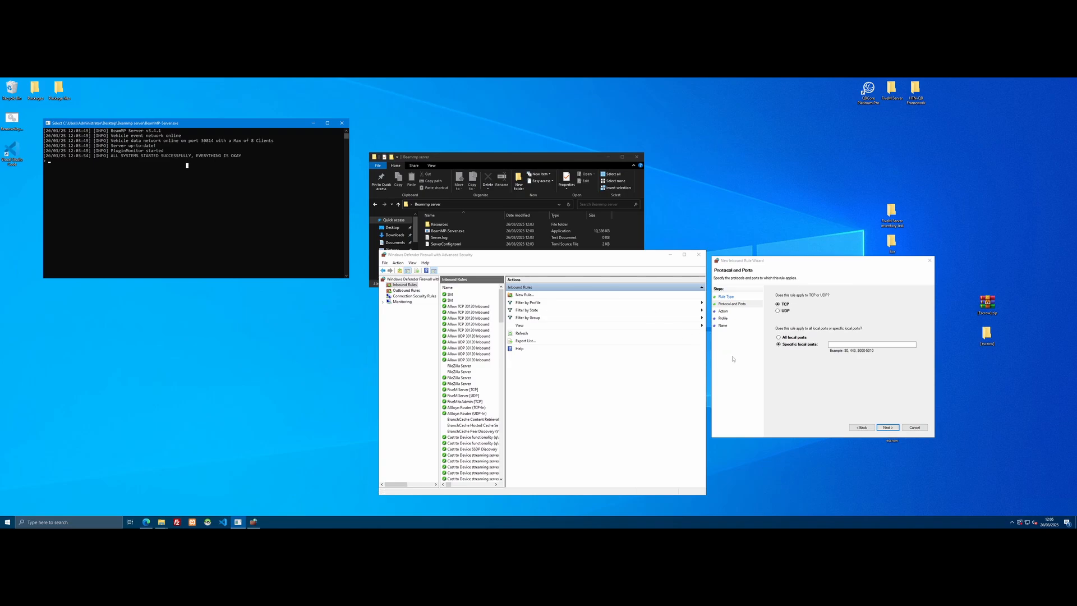
Enter the server port for TCP, allow the connection, name the rule and finish it
click(871, 344)
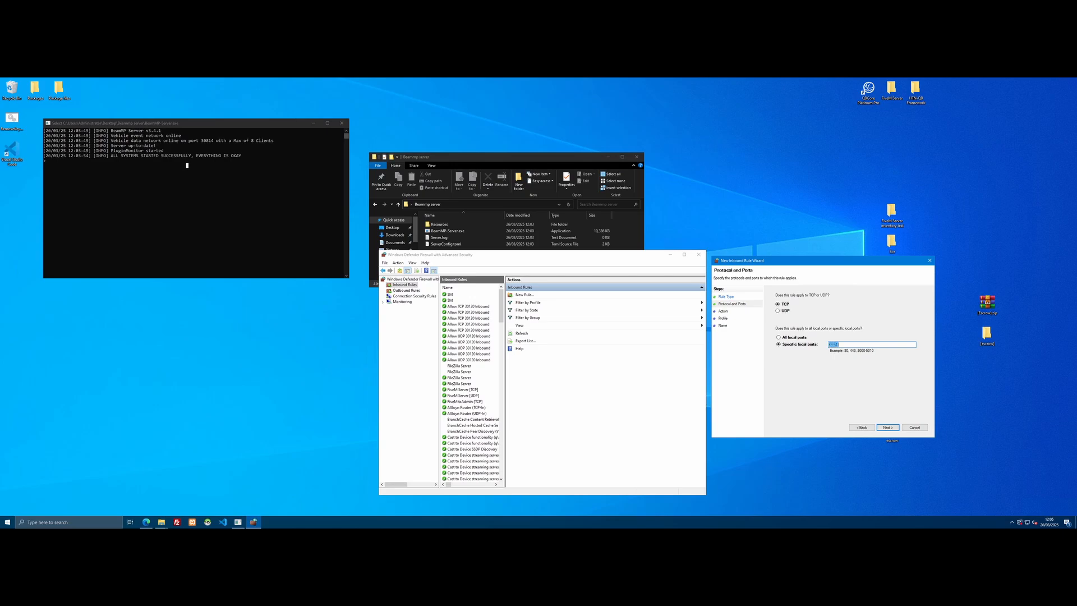
click(886, 426)
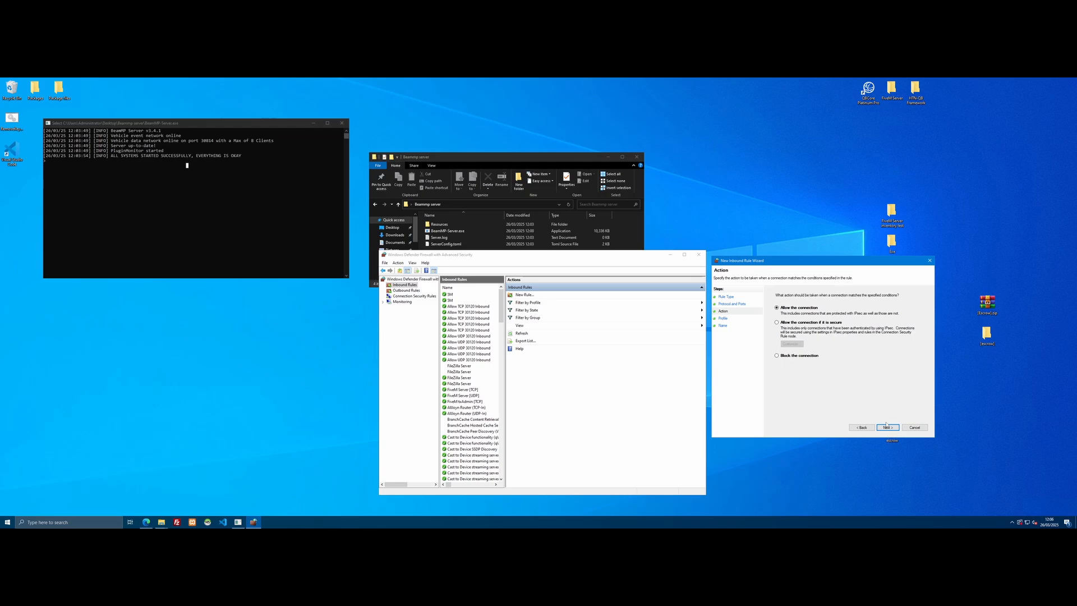
click(886, 427)
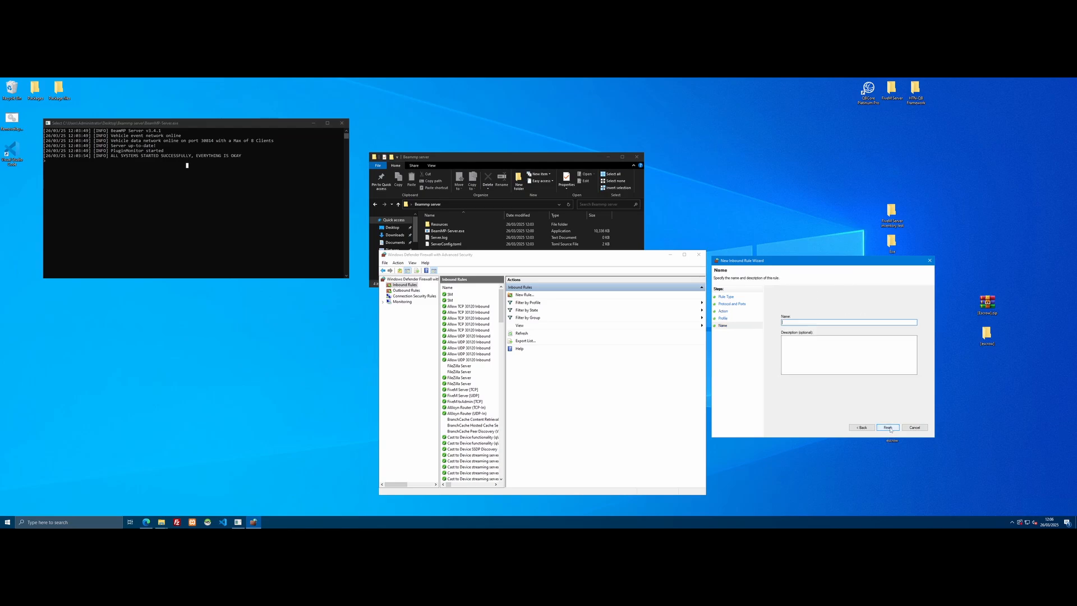
click(886, 427)
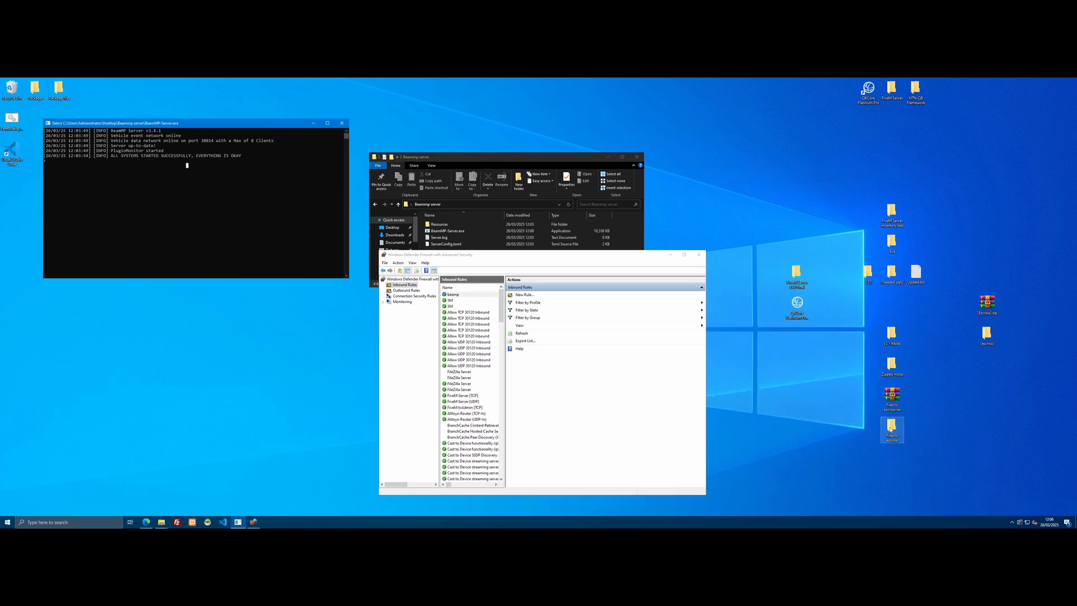
Add a second inbound port rule for UDP on the server port, allowed on all profiles
click(452, 294)
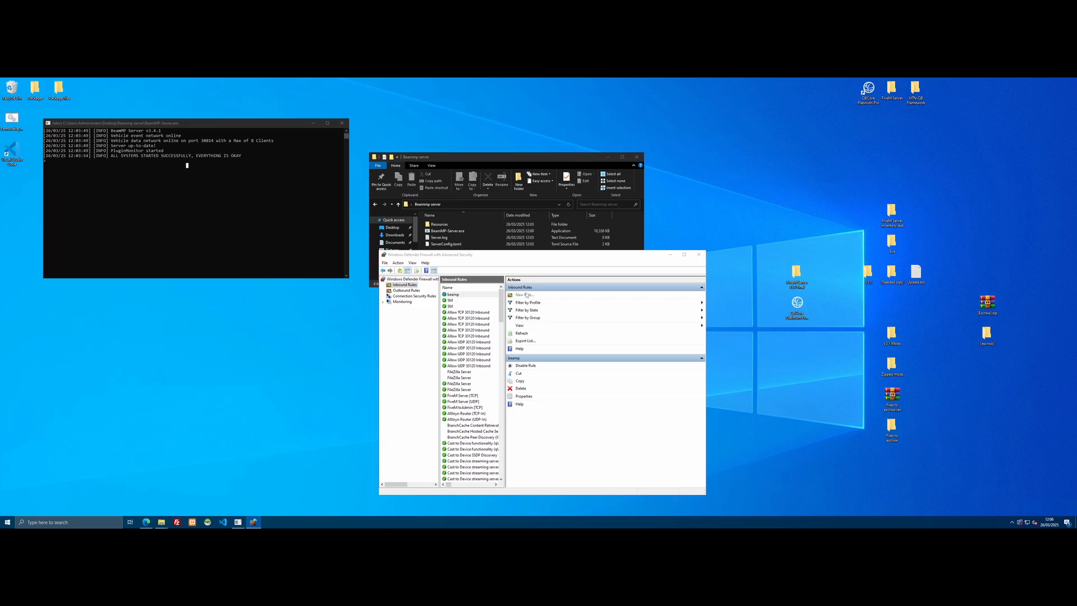
click(525, 295)
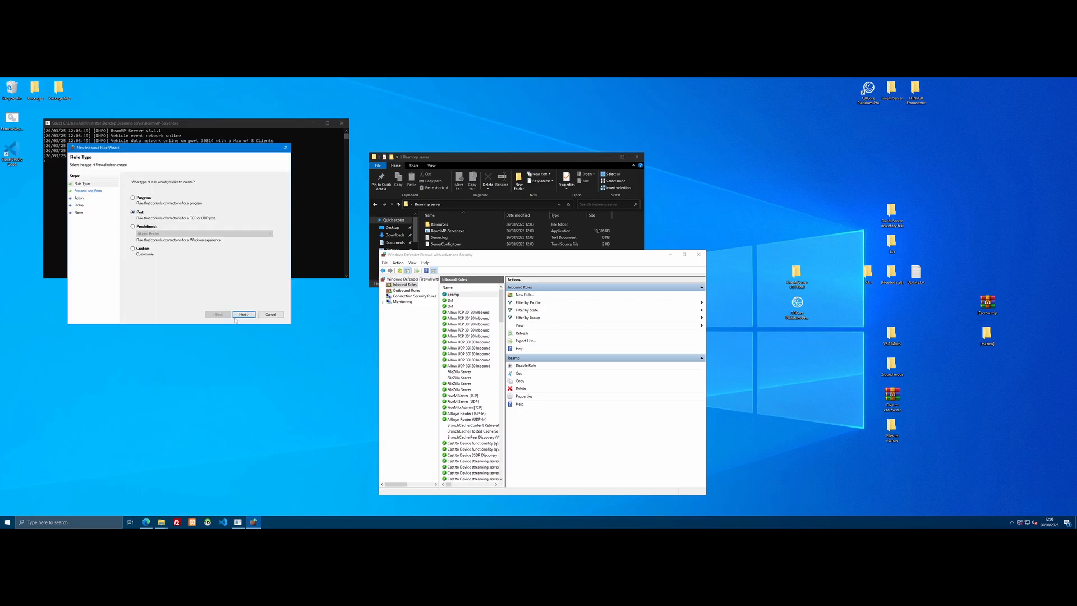
click(242, 314)
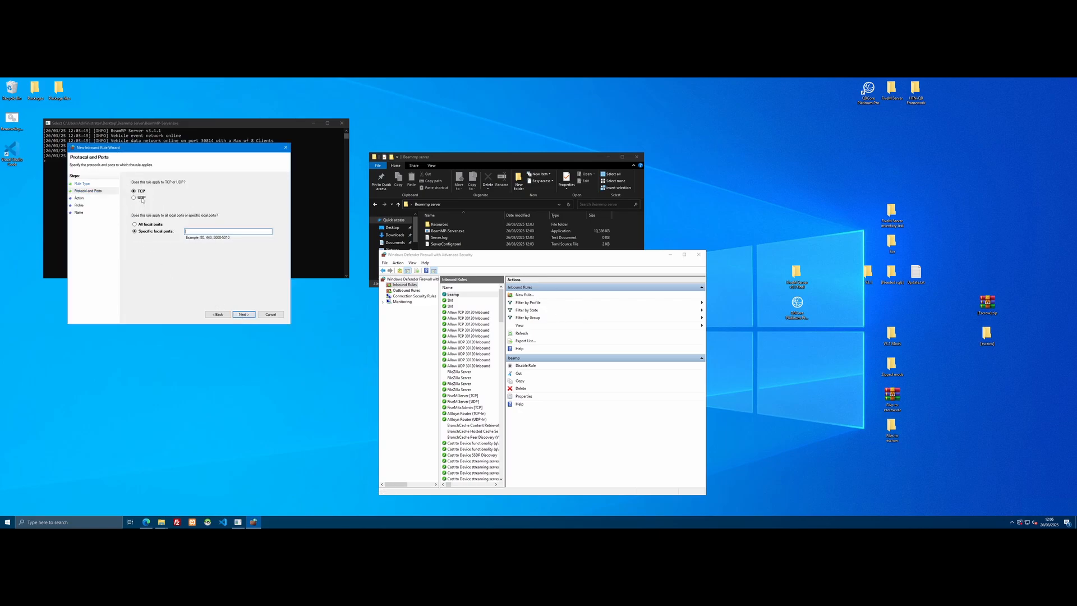
click(135, 198)
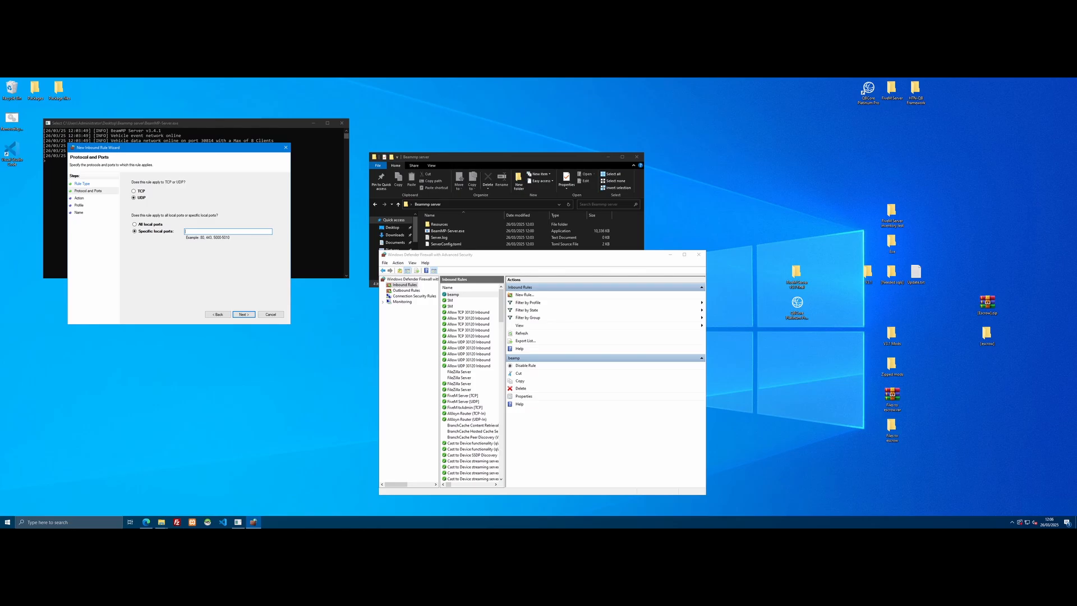
click(242, 314)
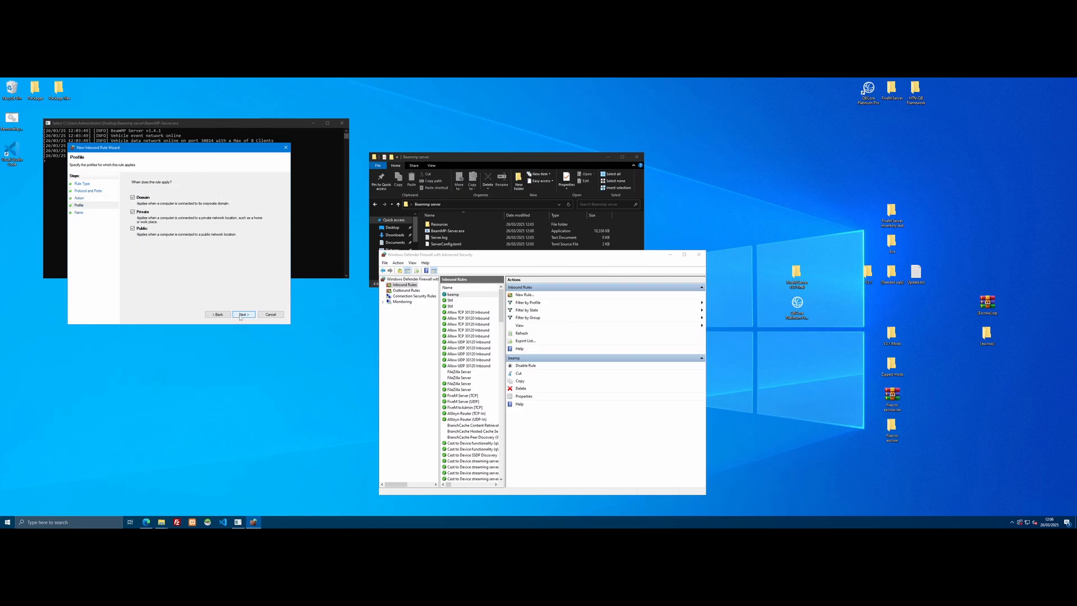
click(244, 314)
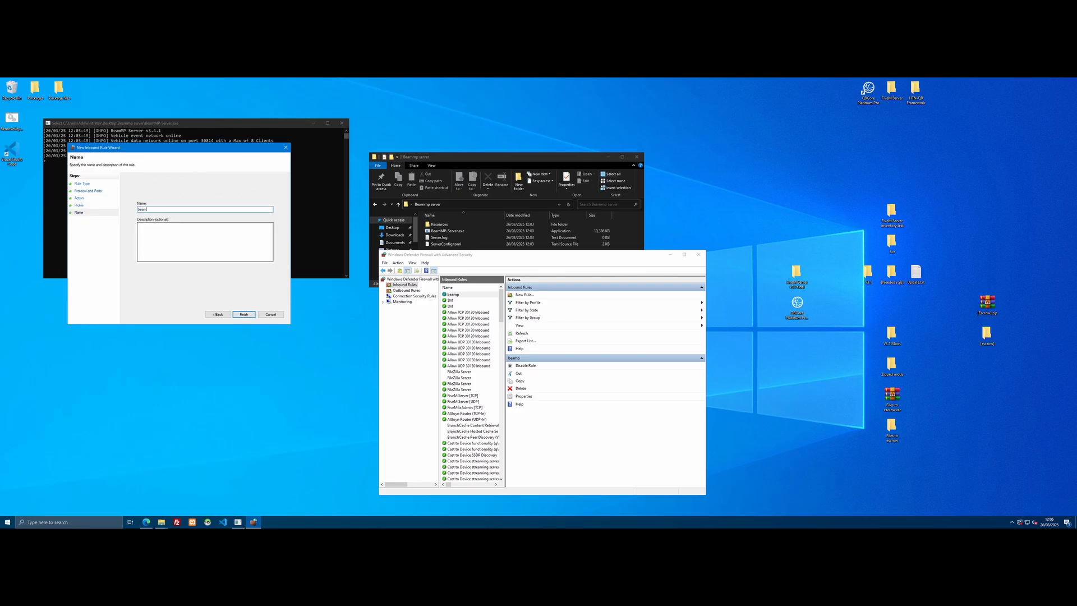
click(243, 314)
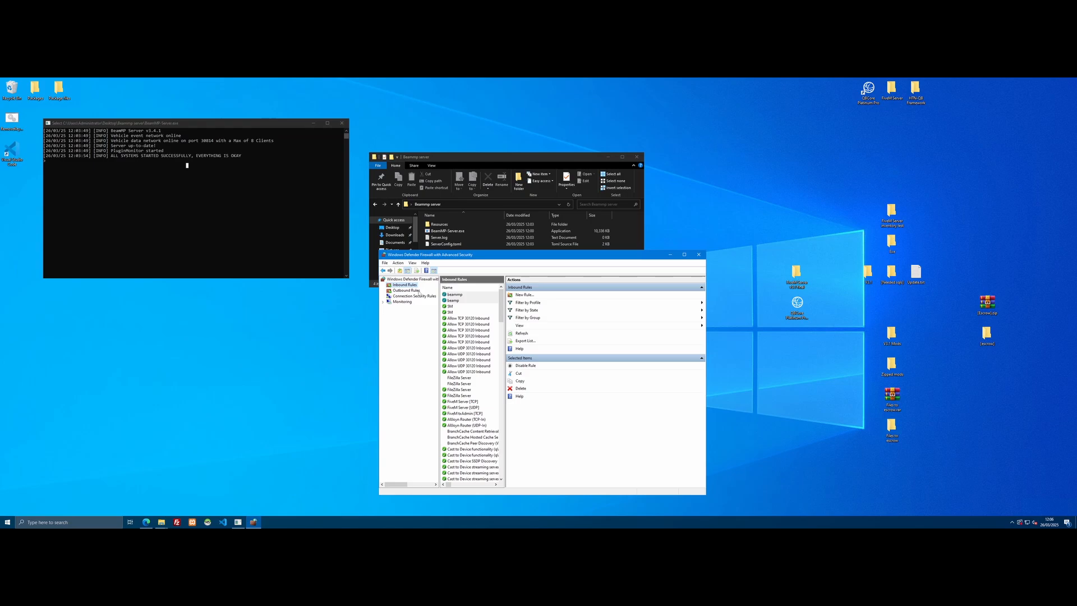
Begin a new outbound port rule for remote port 30014
click(406, 289)
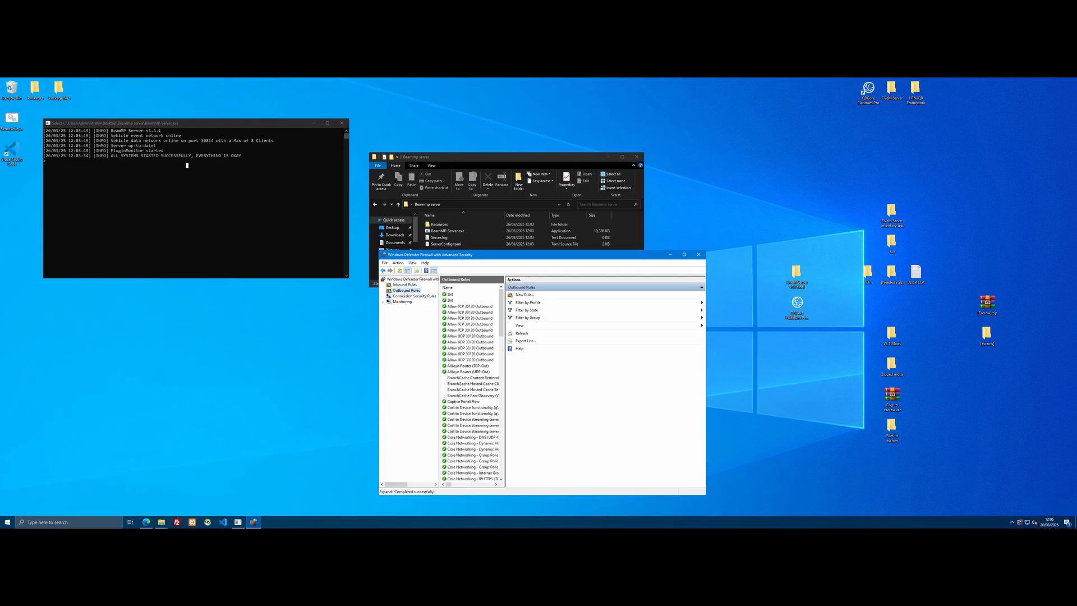
click(524, 295)
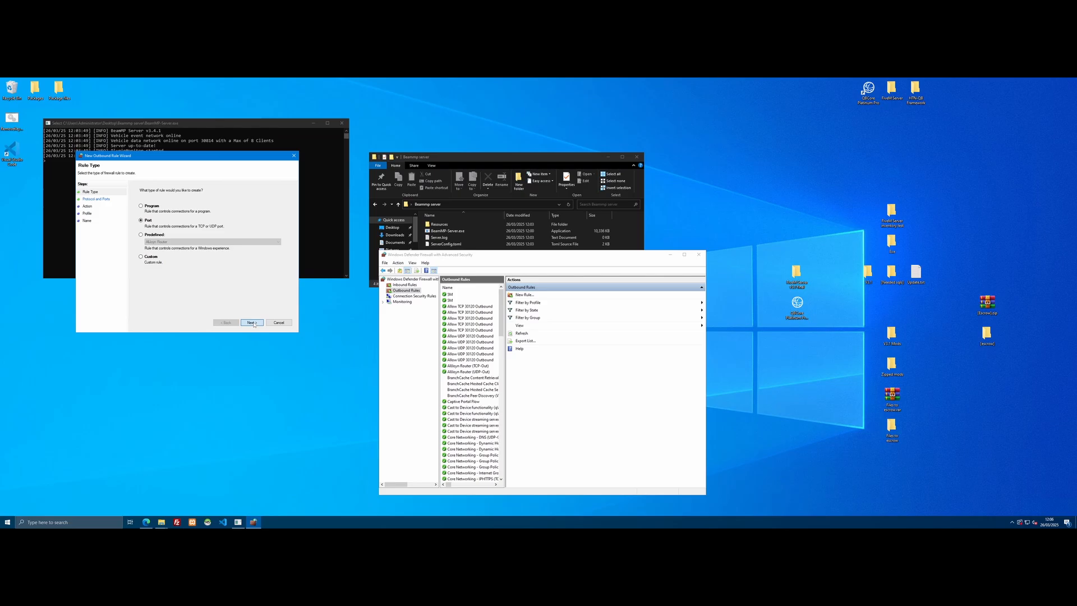
click(250, 322)
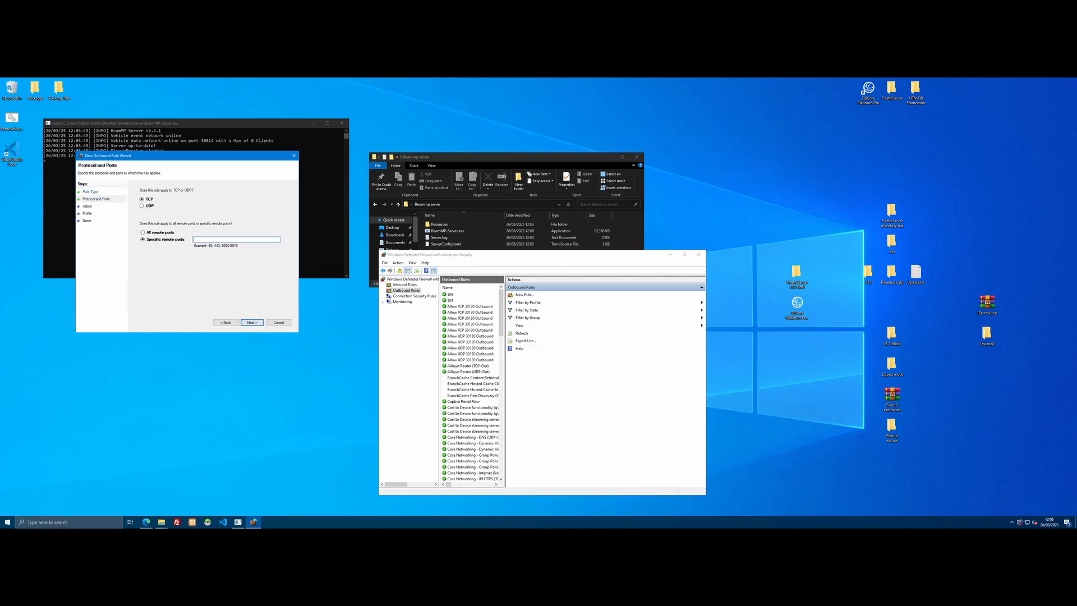
text(30014)
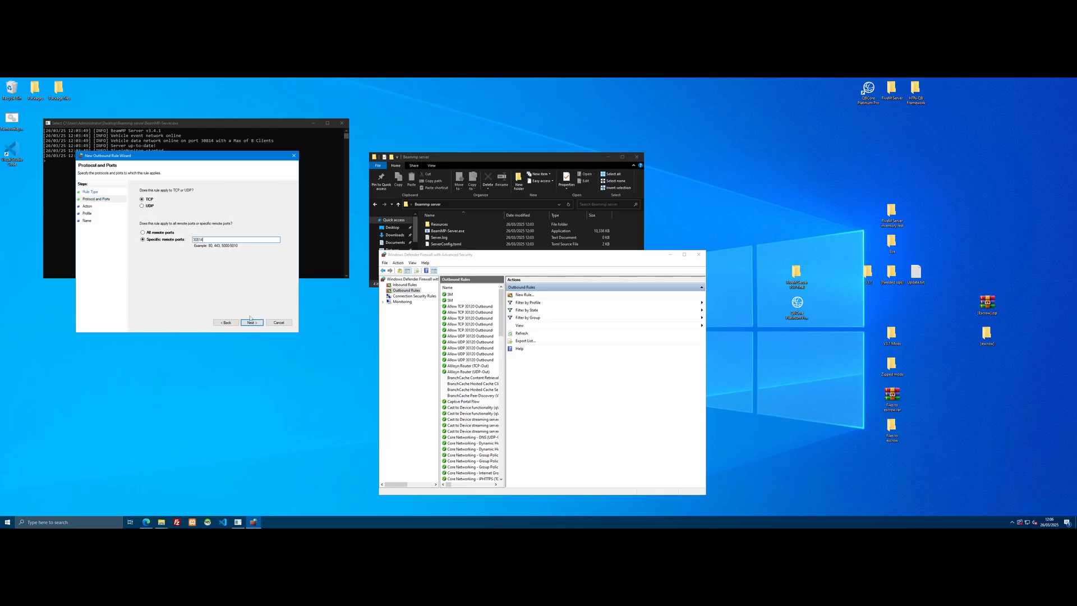
Allow the connection, name the rule beammp and finish the outbound TCP rule
click(250, 323)
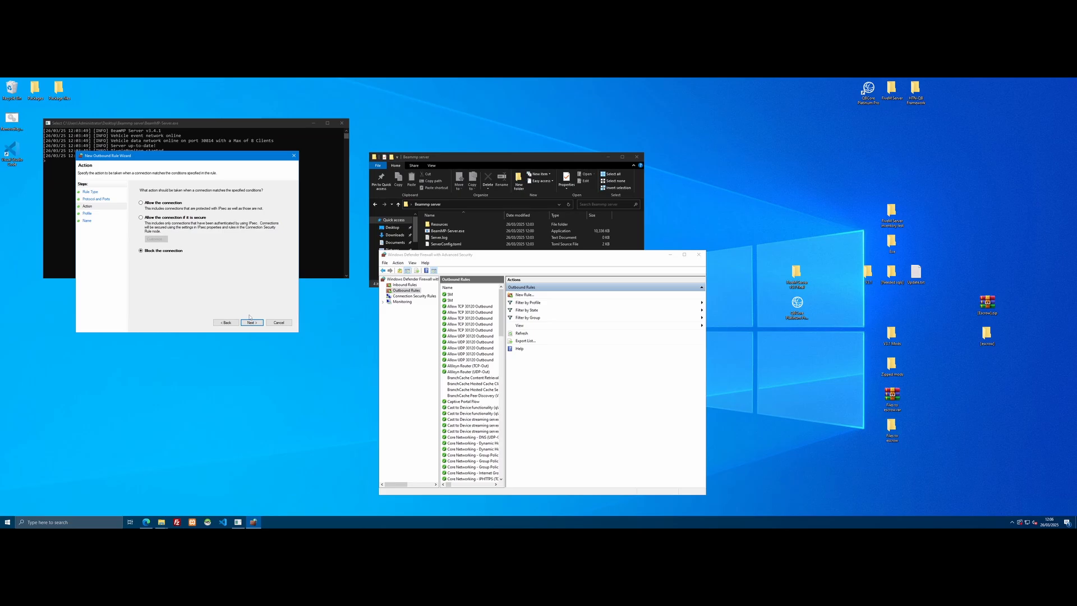
click(141, 202)
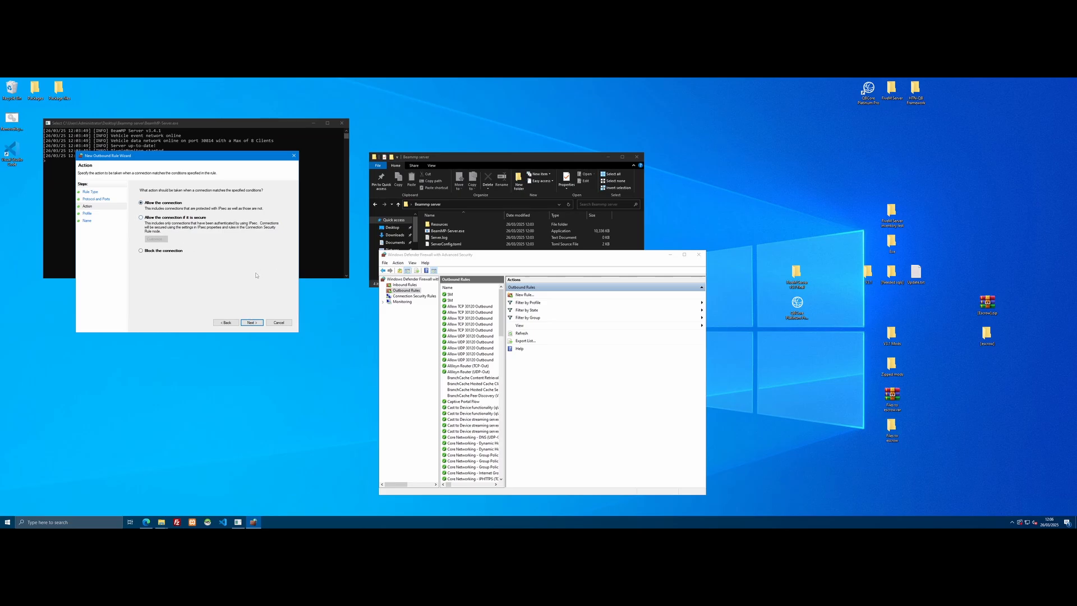
mouse_move(254, 329)
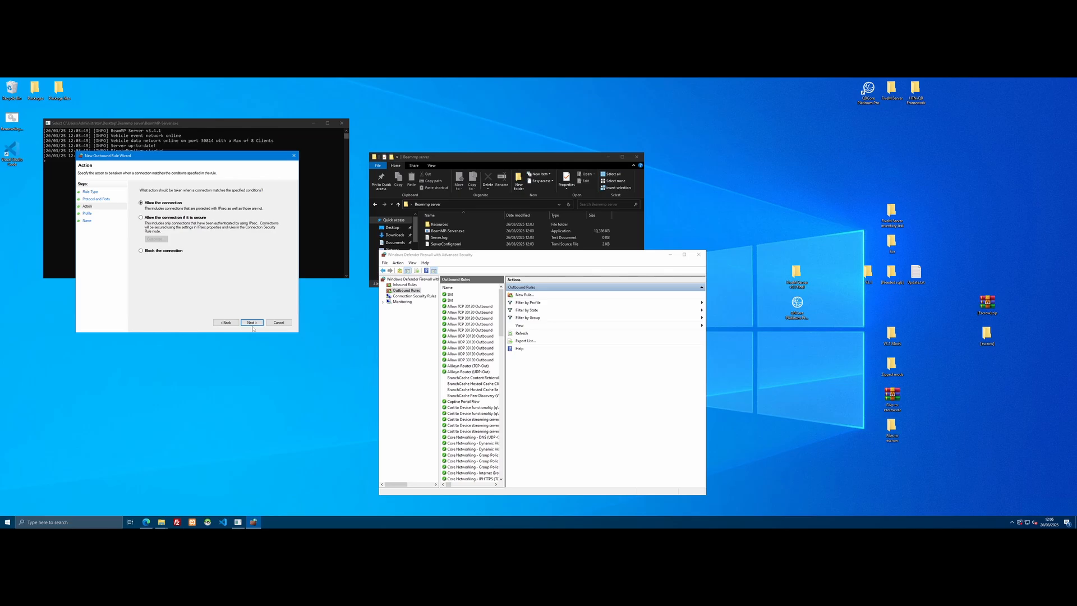
click(251, 322)
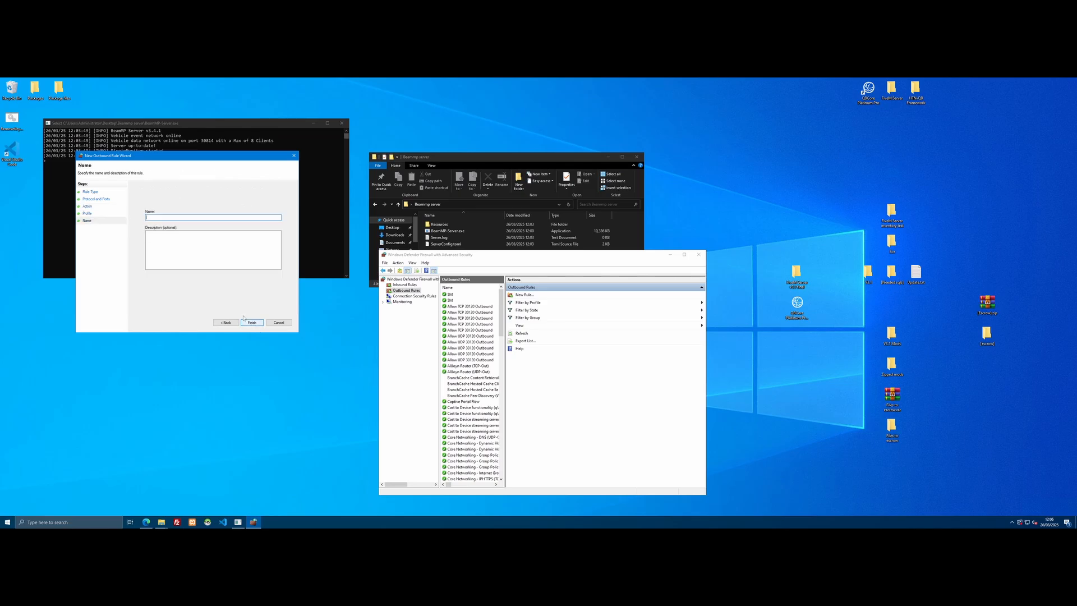
click(251, 323)
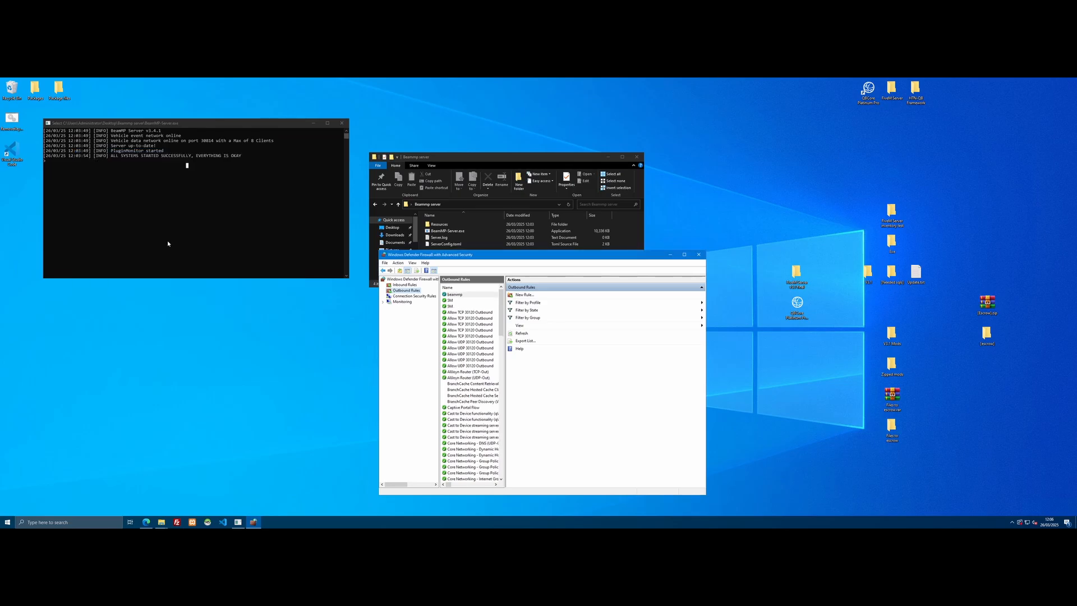
Create the matching outbound UDP rule for the same port, allowing the connection
click(454, 294)
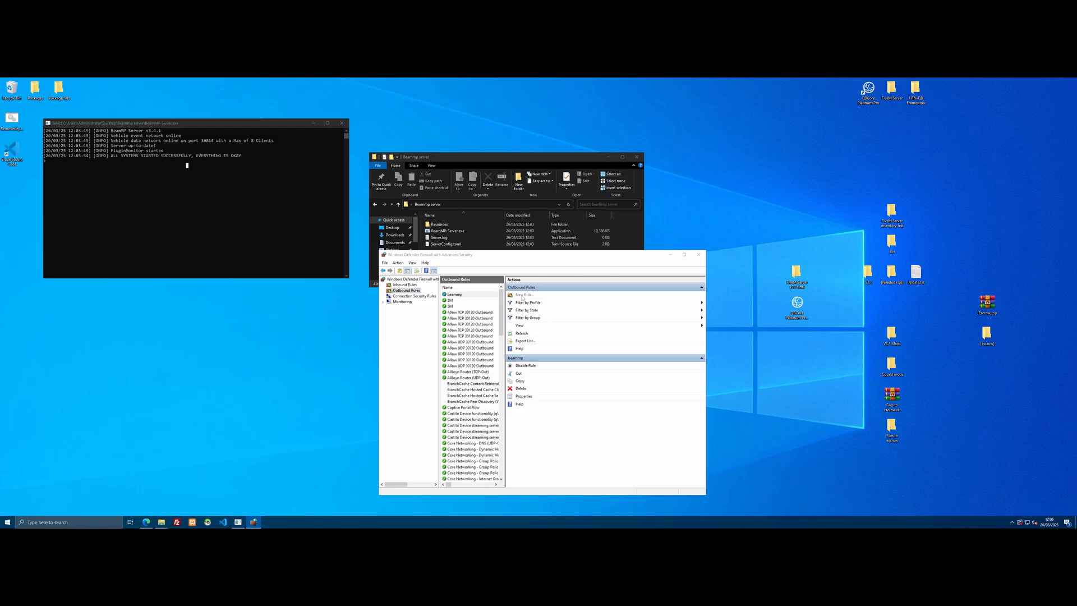
click(525, 295)
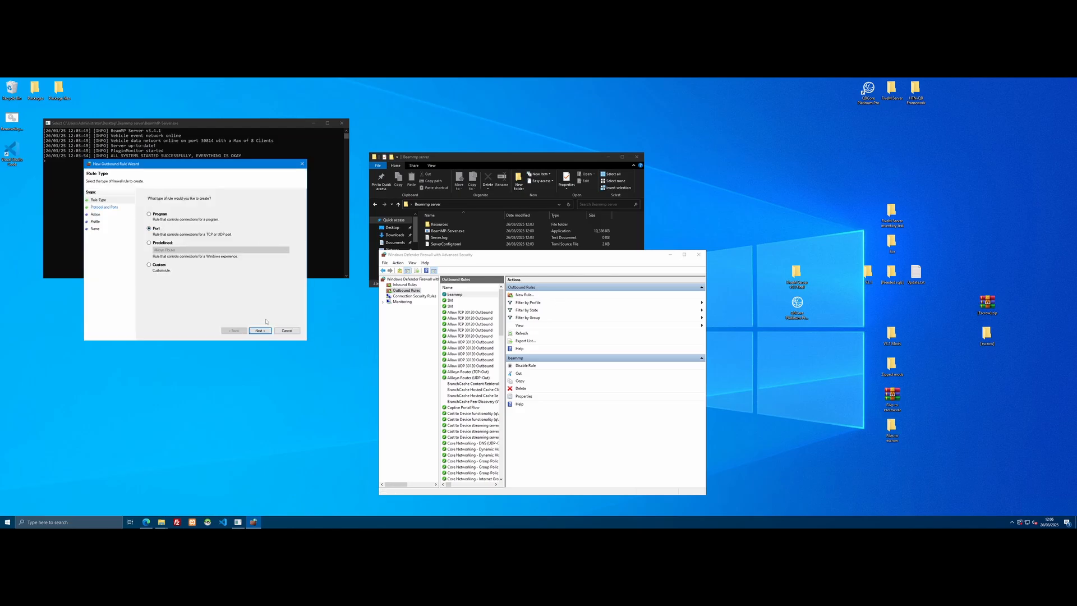
click(259, 330)
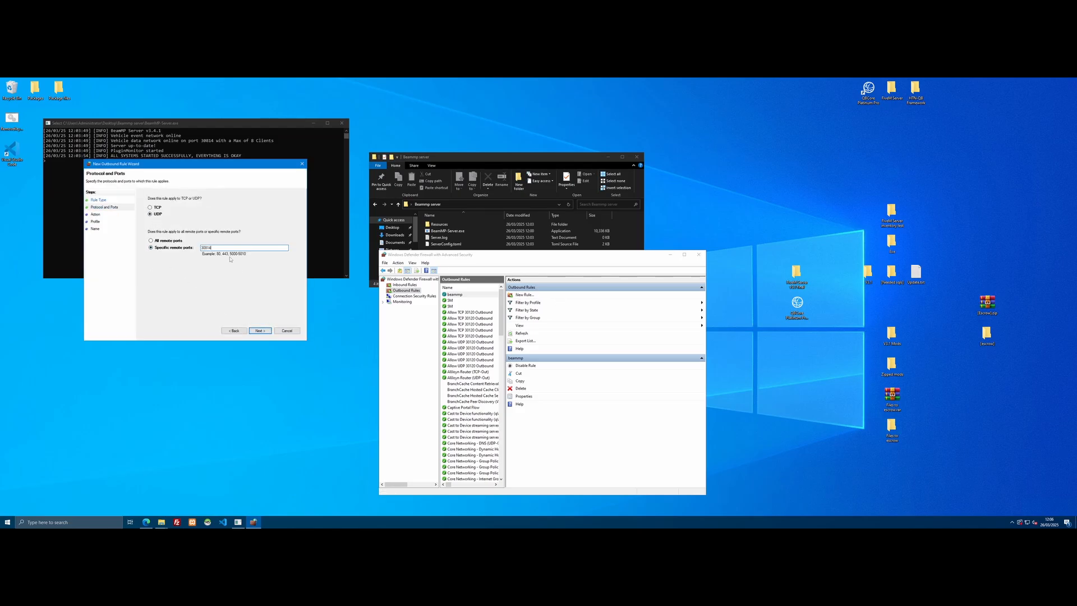
click(259, 329)
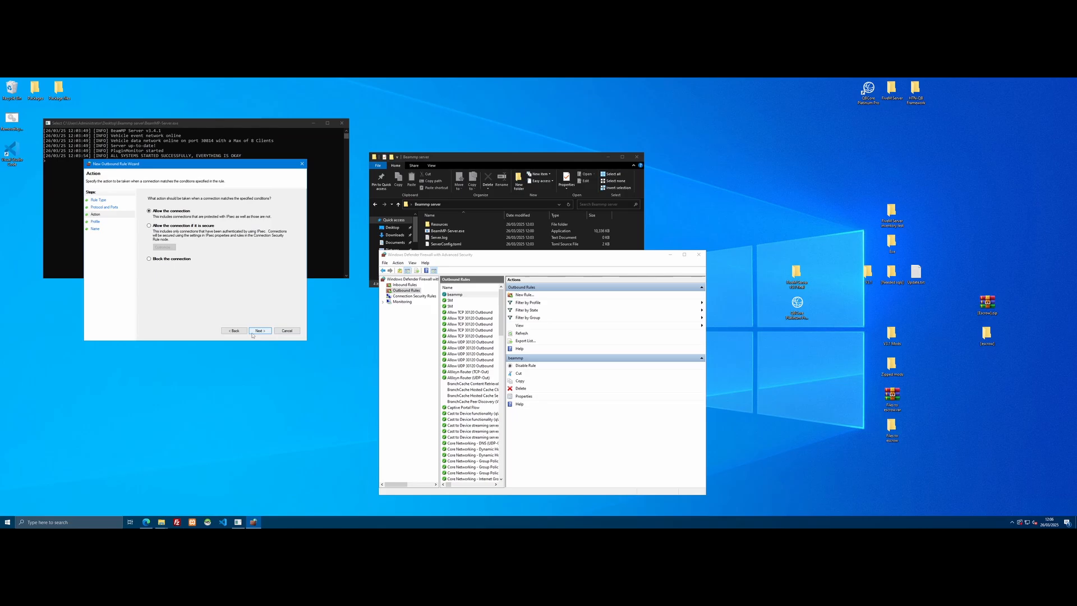
click(259, 330)
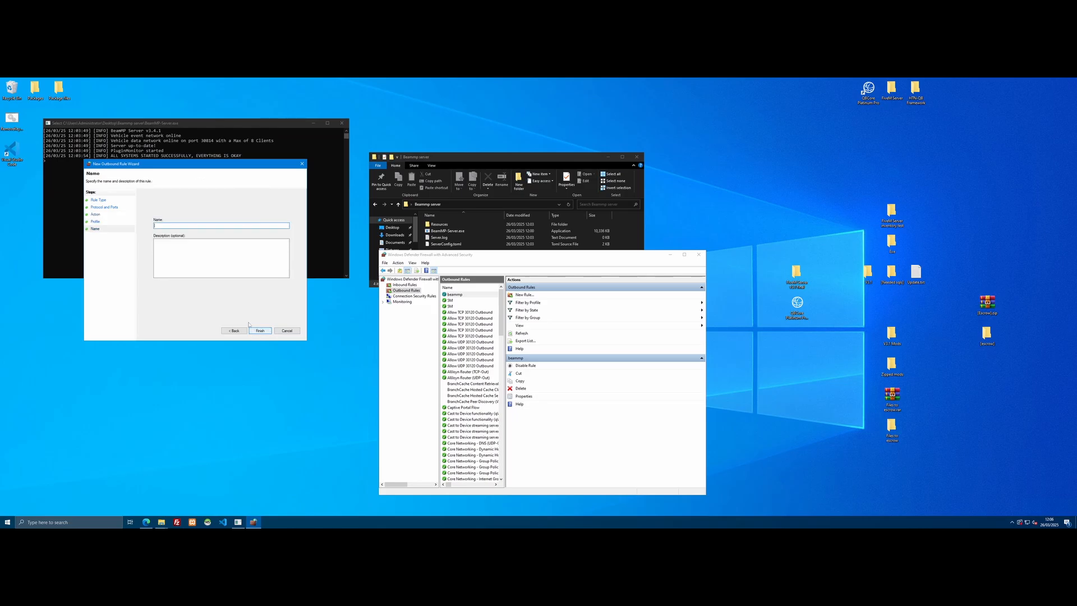
click(259, 330)
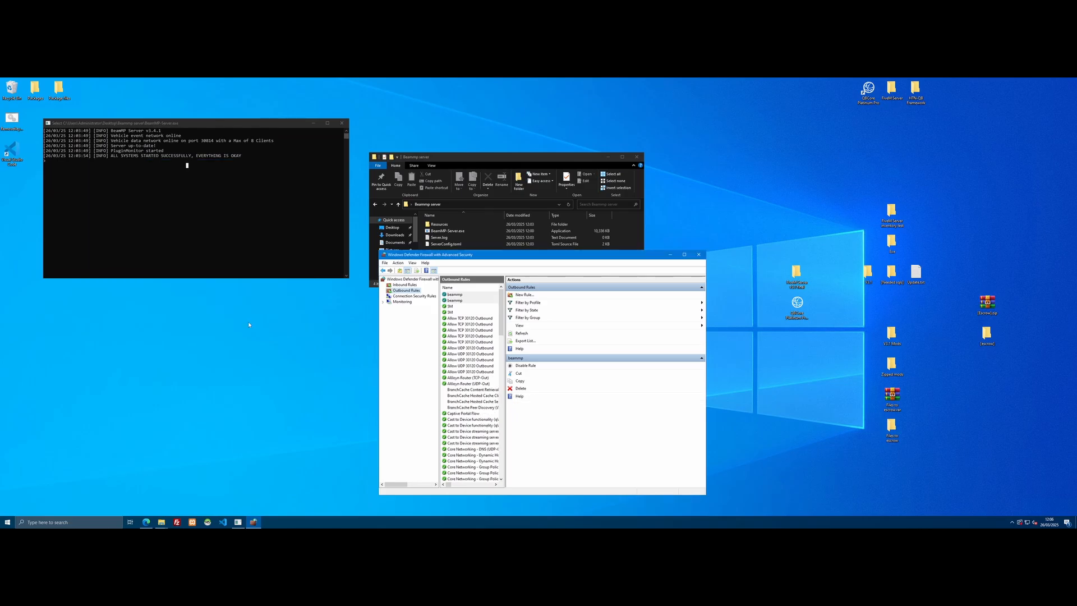
click(699, 254)
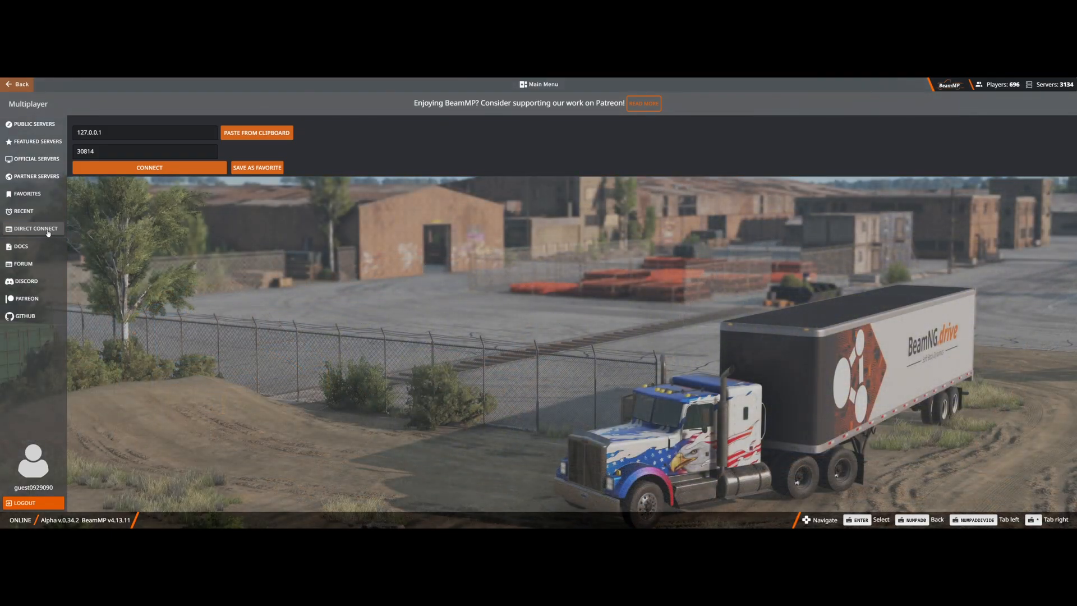
mouse_move(164, 277)
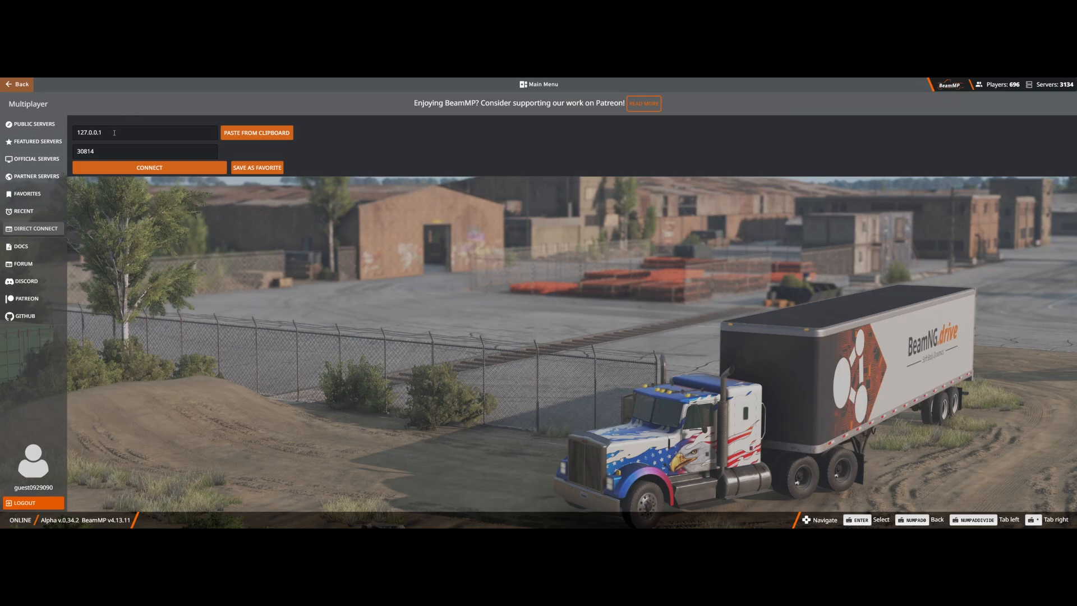
mouse_move(150, 167)
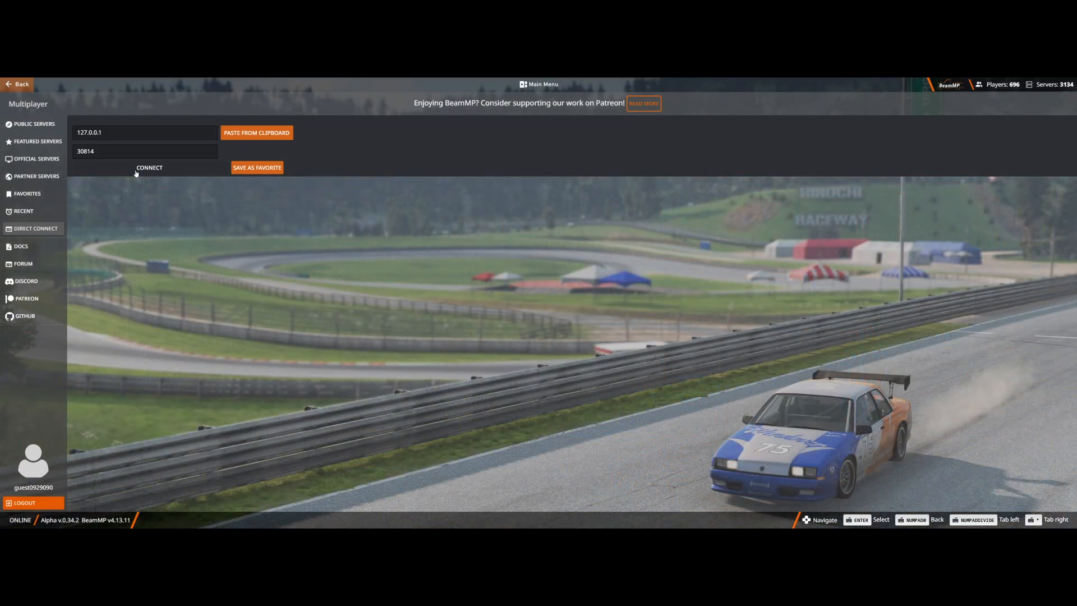
mouse_move(149, 167)
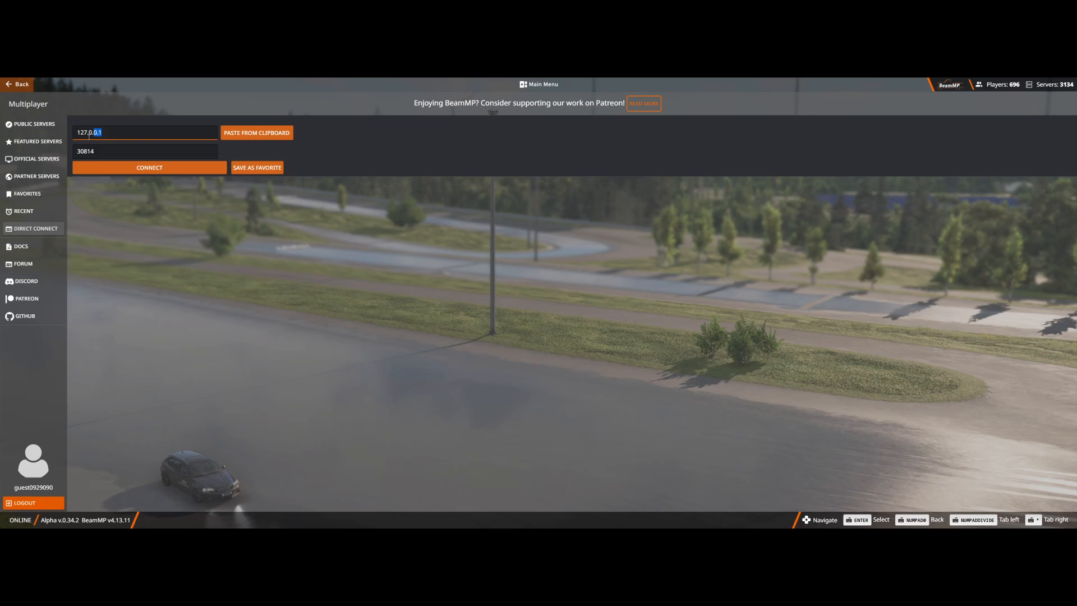
Replace the local address with the public IP, keep port 30814, and connect
triple_click(145, 133)
text(51.77.226.28)
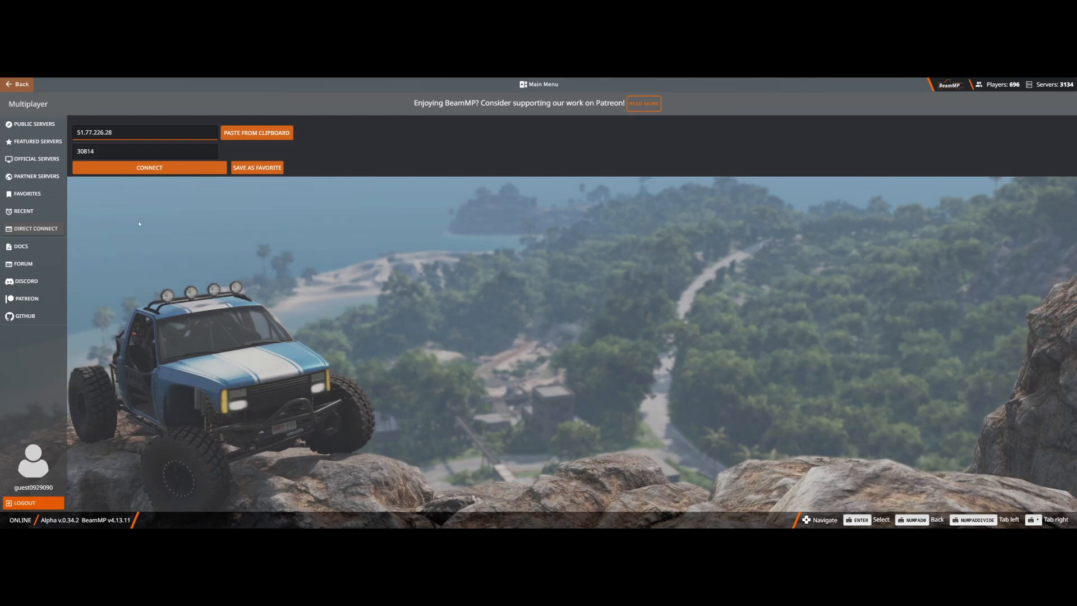
click(148, 167)
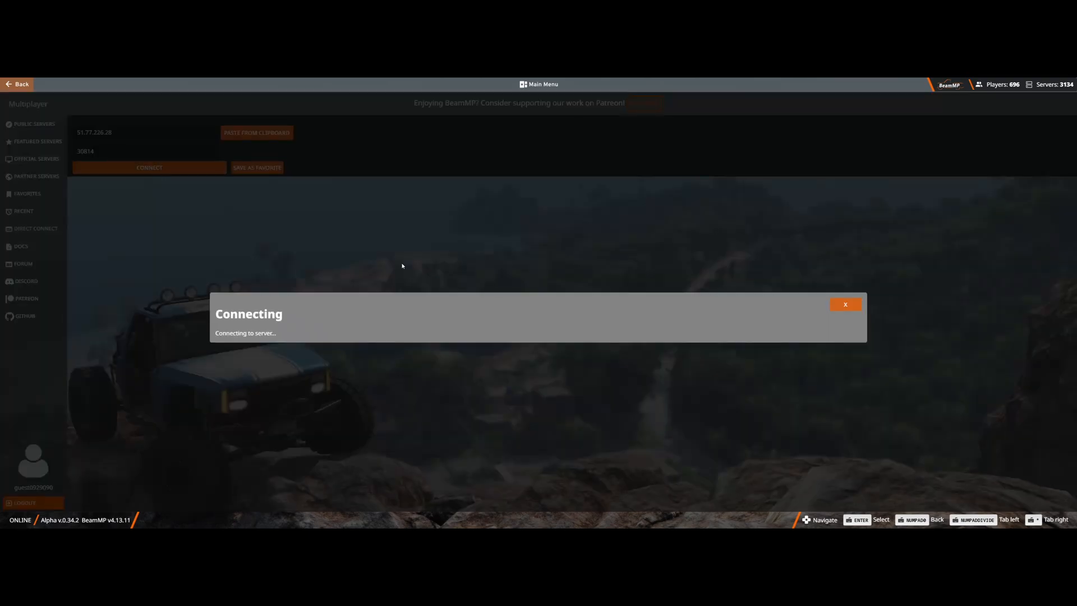